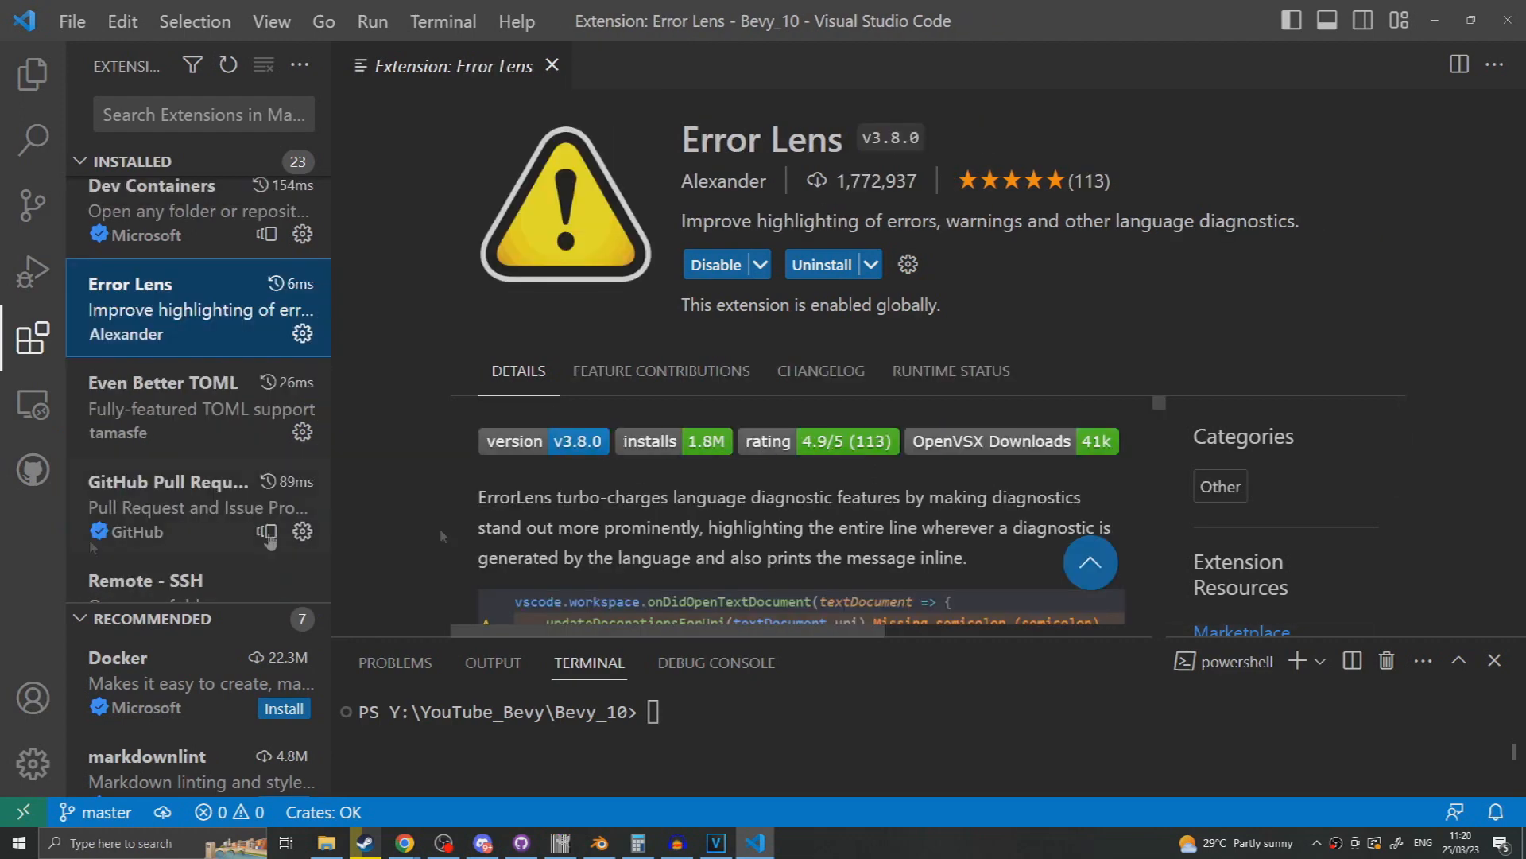
- Close the Error Lens extension tab and show the empty Bevy_10 folder in Explorer
{"action": "scroll", "scroll_direction": "down", "scroll_amount": 3}
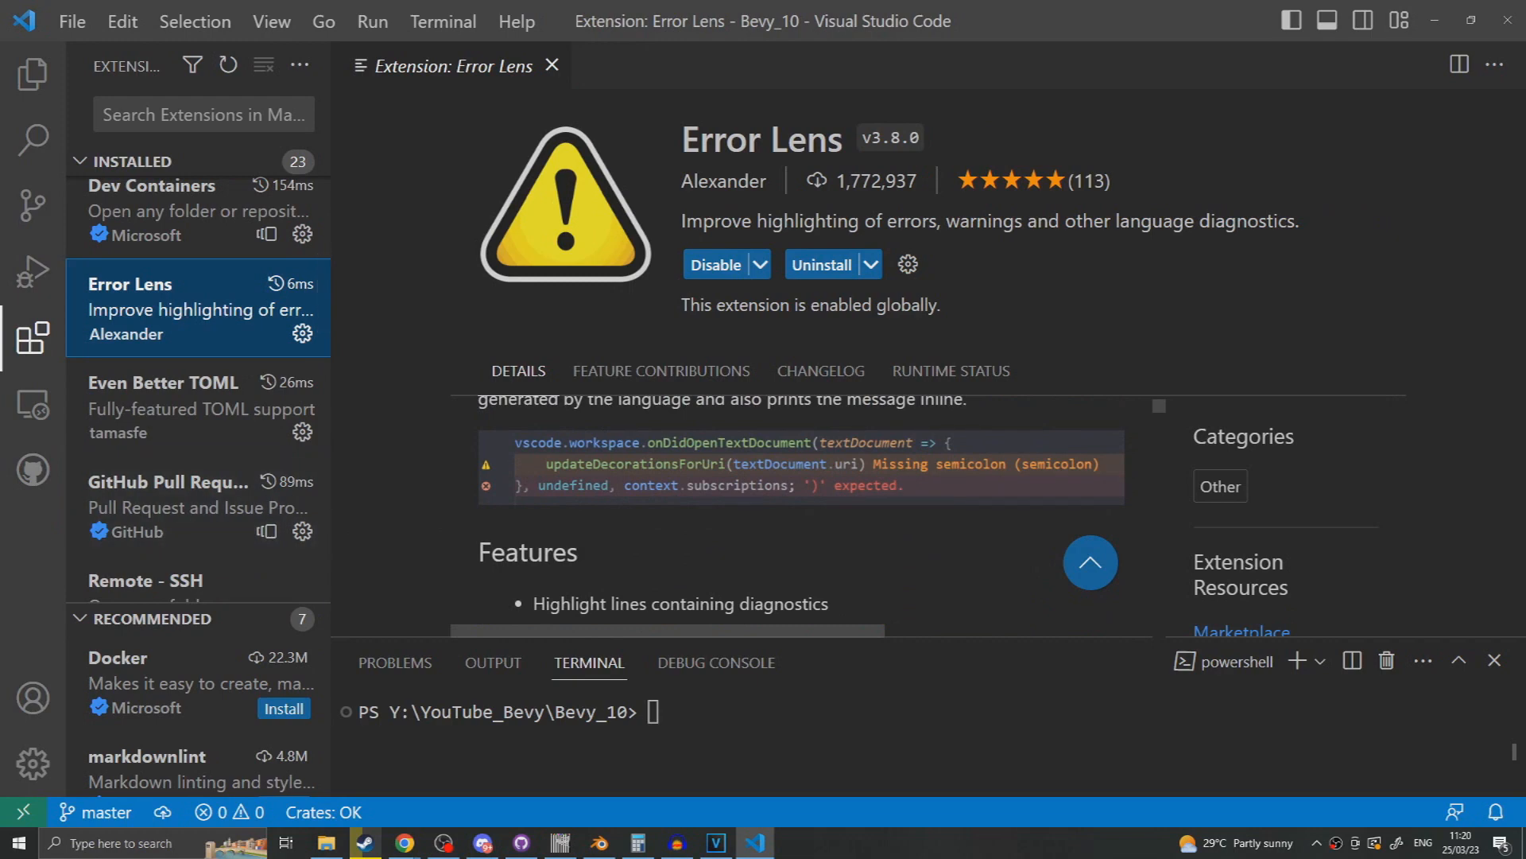
{"action": "left_click", "coordinate": [175, 226]}
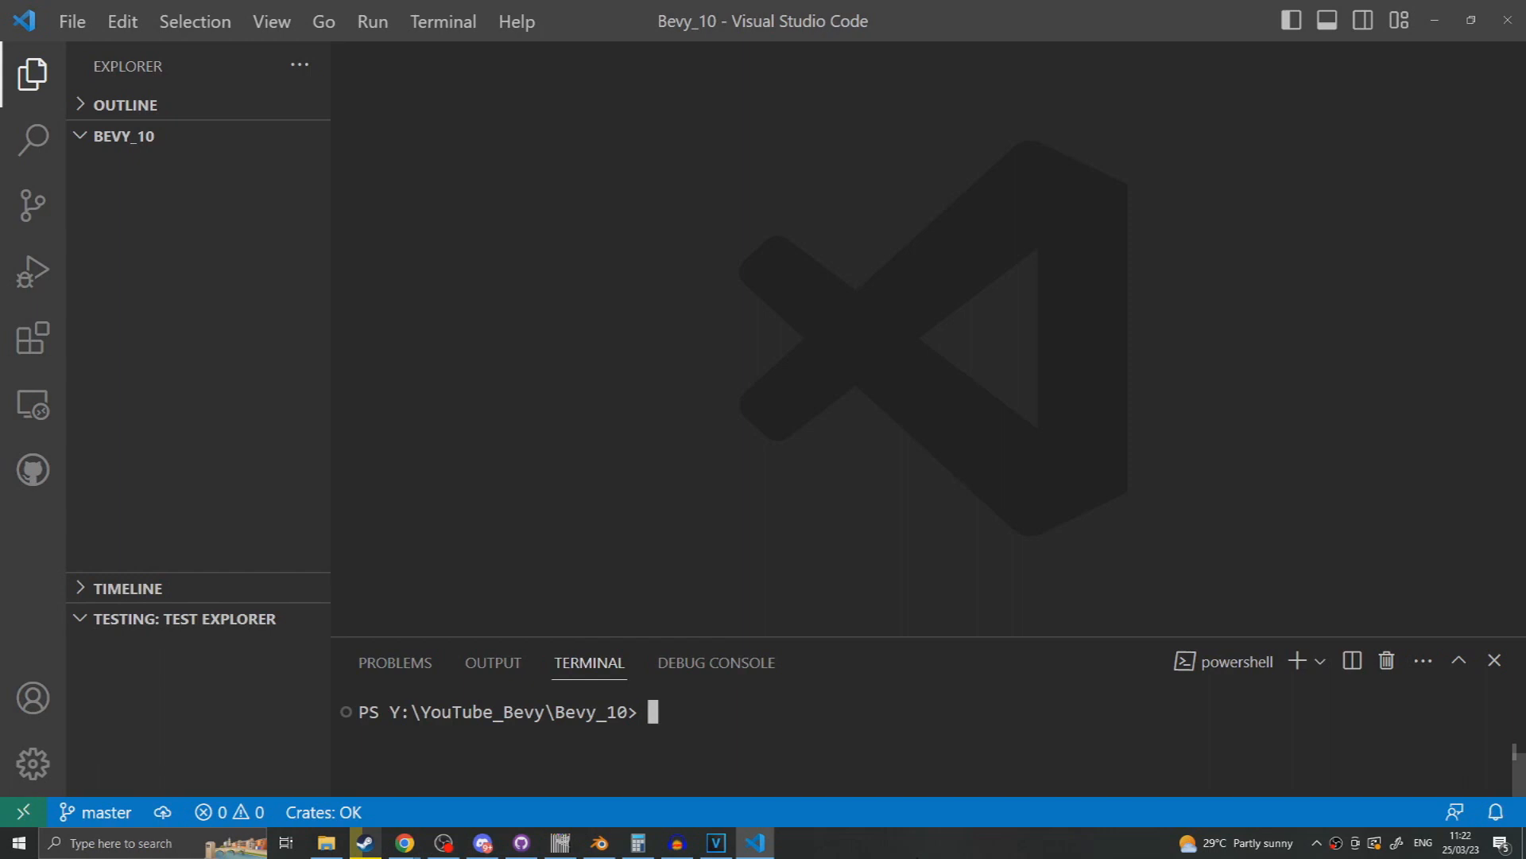
- Run cargo init, then add bevy = "0.10" and dev package opt-level 3 to Cargo.toml
{"action": "type", "text": "cargo init"}
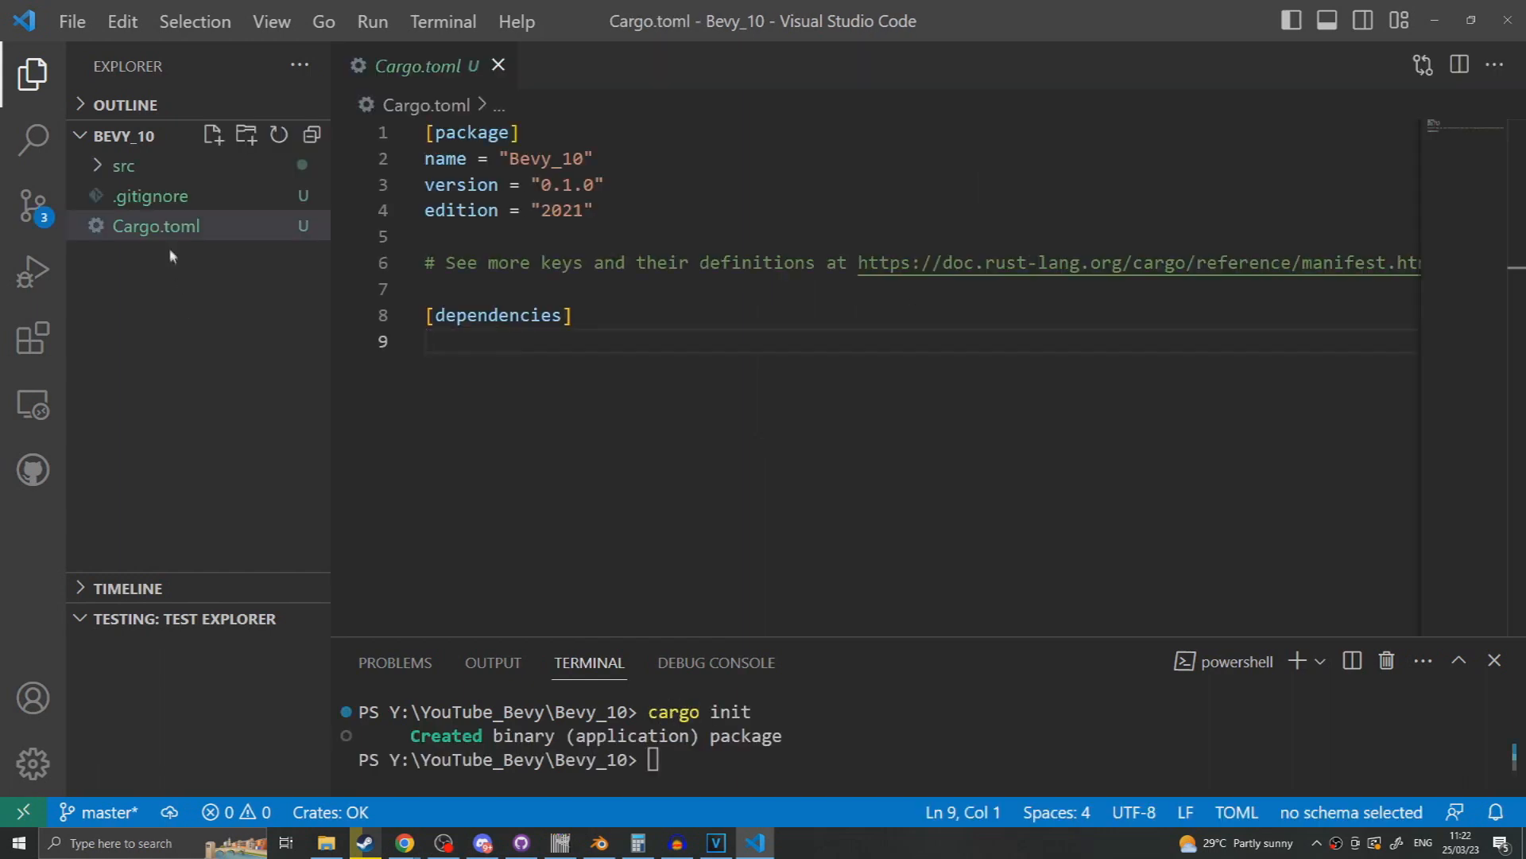
{"action": "mouse_move", "coordinate": [218, 360]}
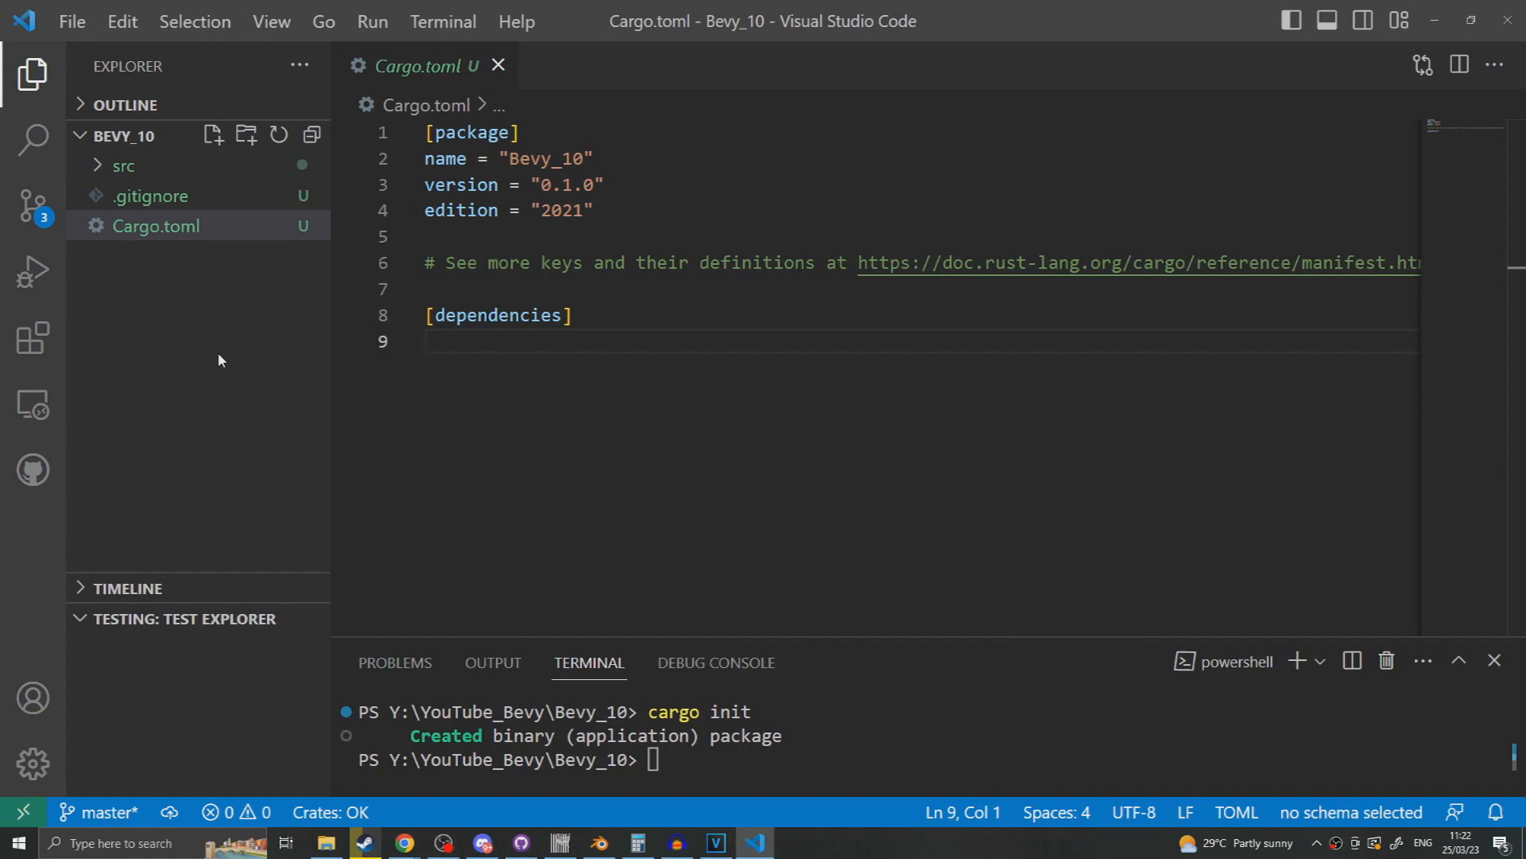
{"action": "type", "text": "bevy = \"0.10\""}
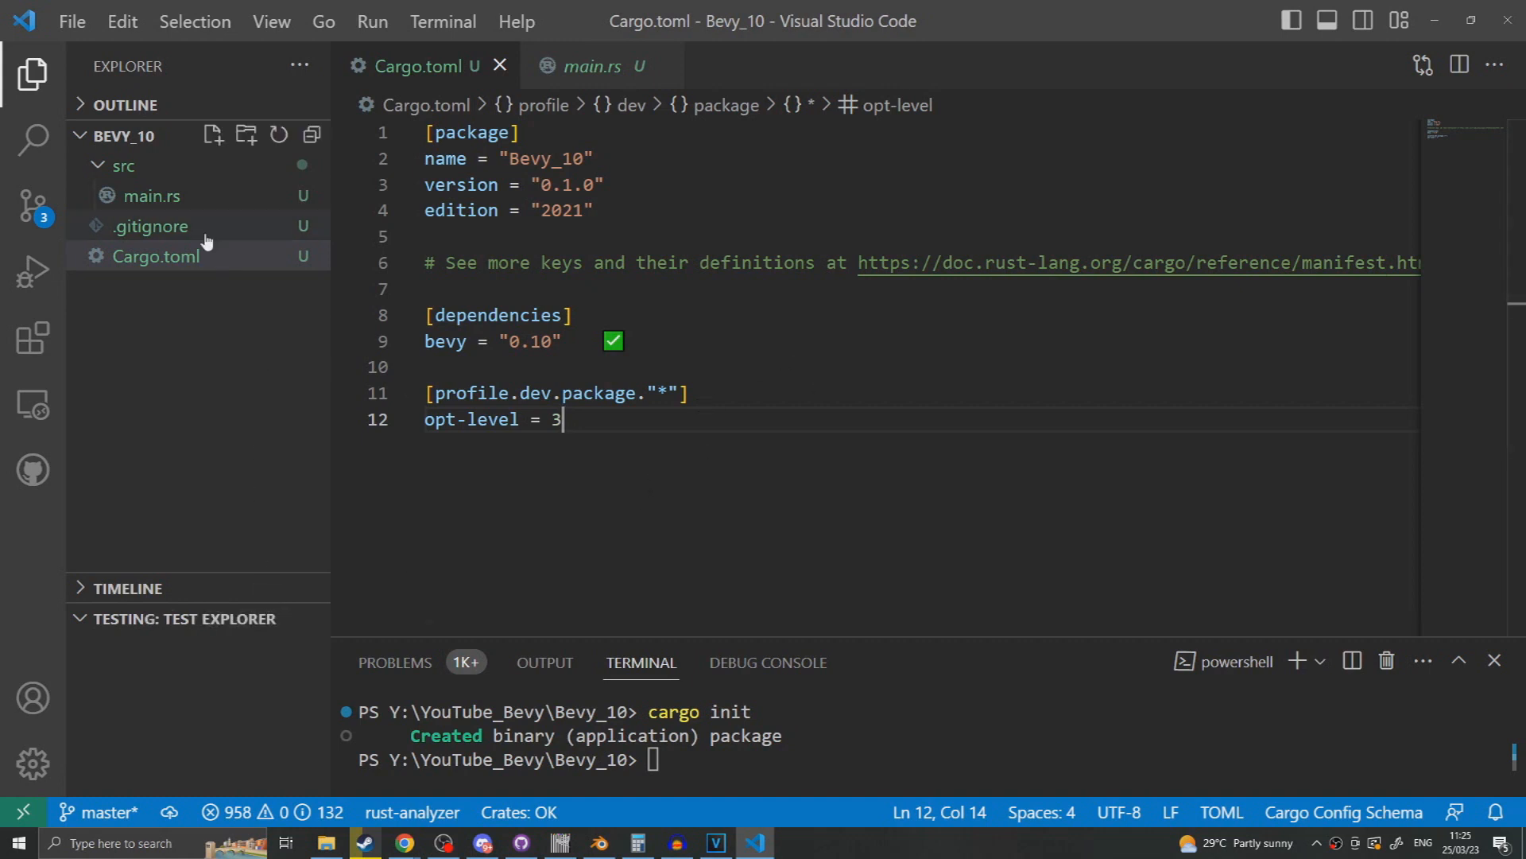
- Write App::new().add_plugins(DefaultPlugins).run() in main.rs and run it with cargo run
{"action": "left_click", "coordinate": [586, 66]}
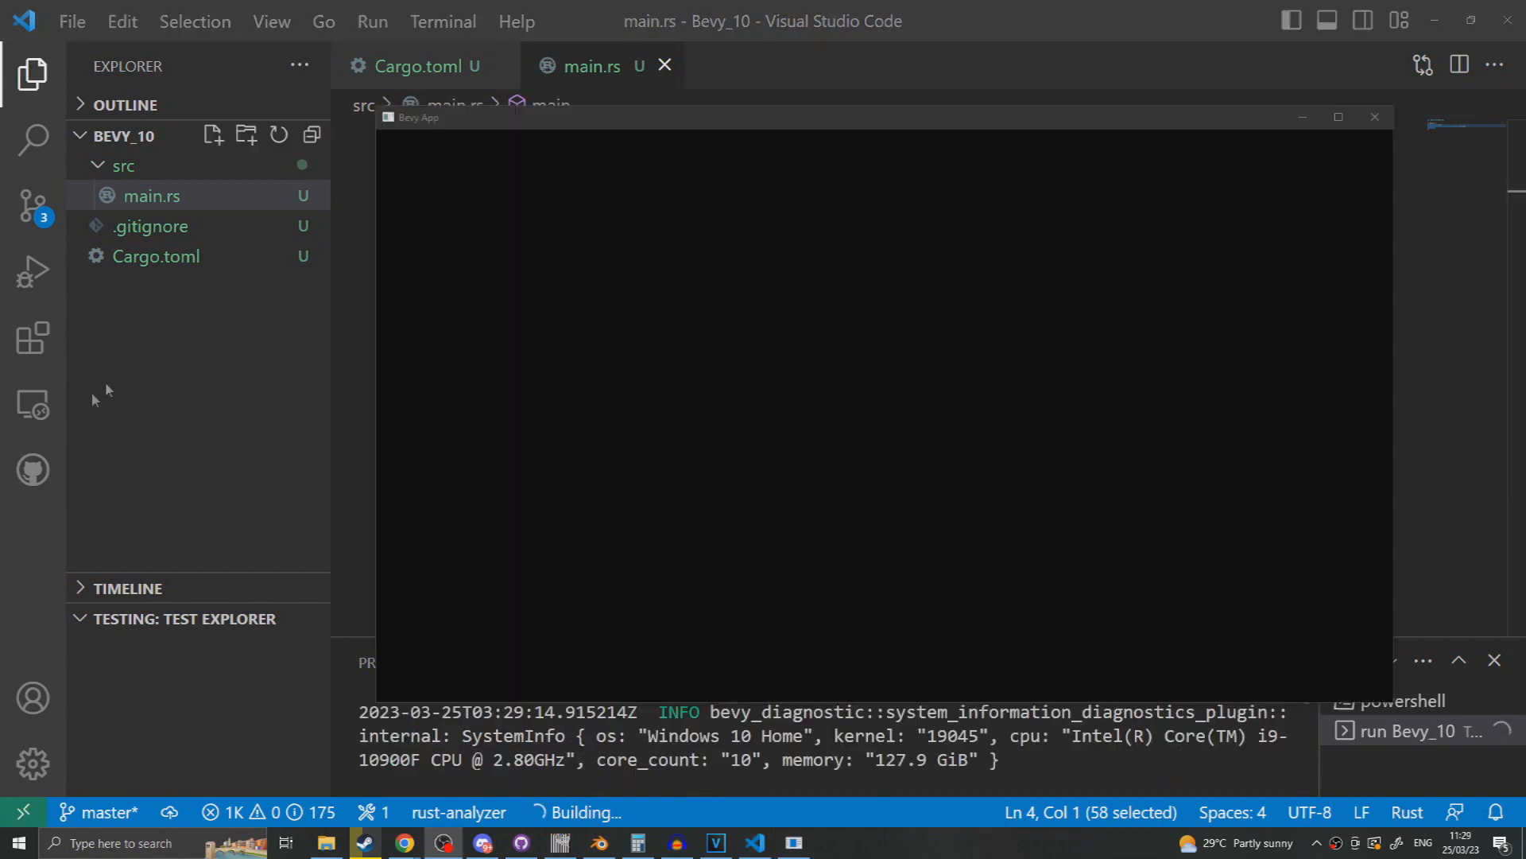
{"action": "mouse_move", "coordinate": [217, 443]}
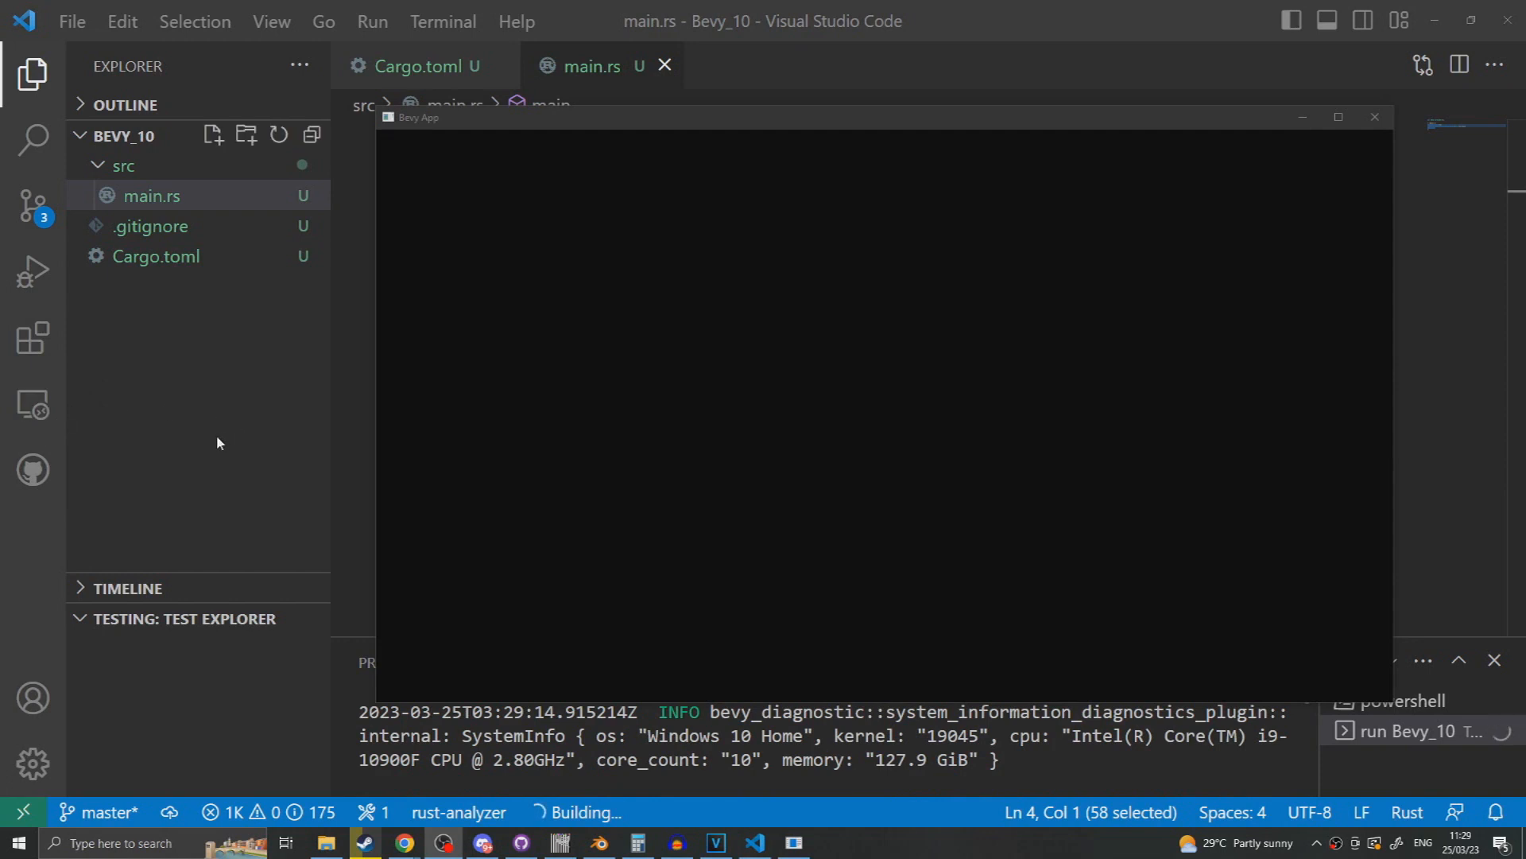
{"action": "mouse_move", "coordinate": [208, 455]}
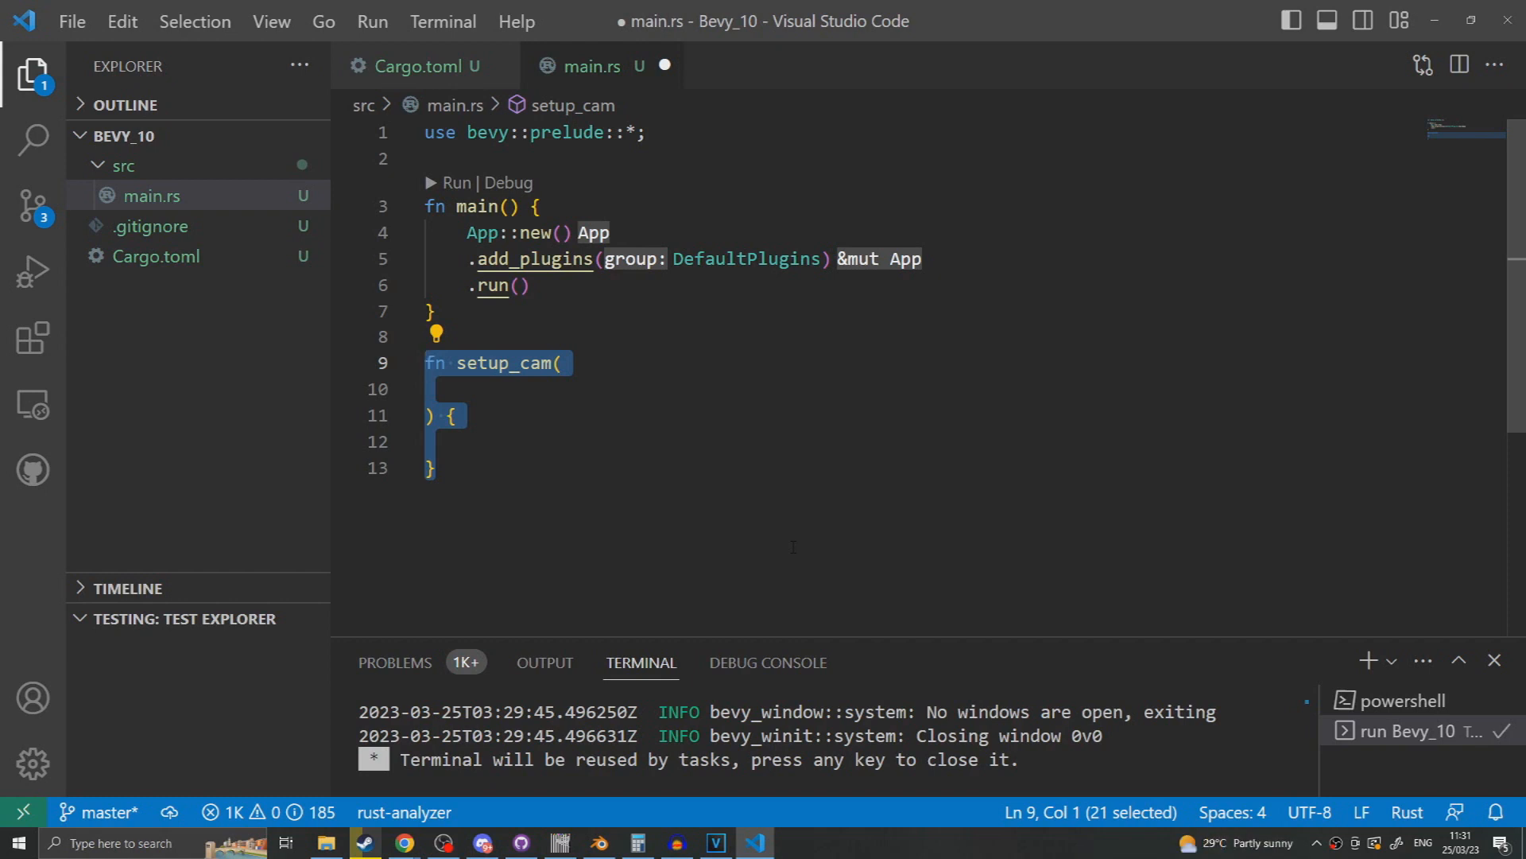
- Add setup_cam(mut commands: Commands) spawning Camera3dBundle::default(), registered as a startup system
{"action": "type", "text": "mut commands: Commands,"}
{"action": "left_click", "coordinate": [912, 442]}
{"action": "type", "text": "commands.spawn(Camera3dBundle::default());"}
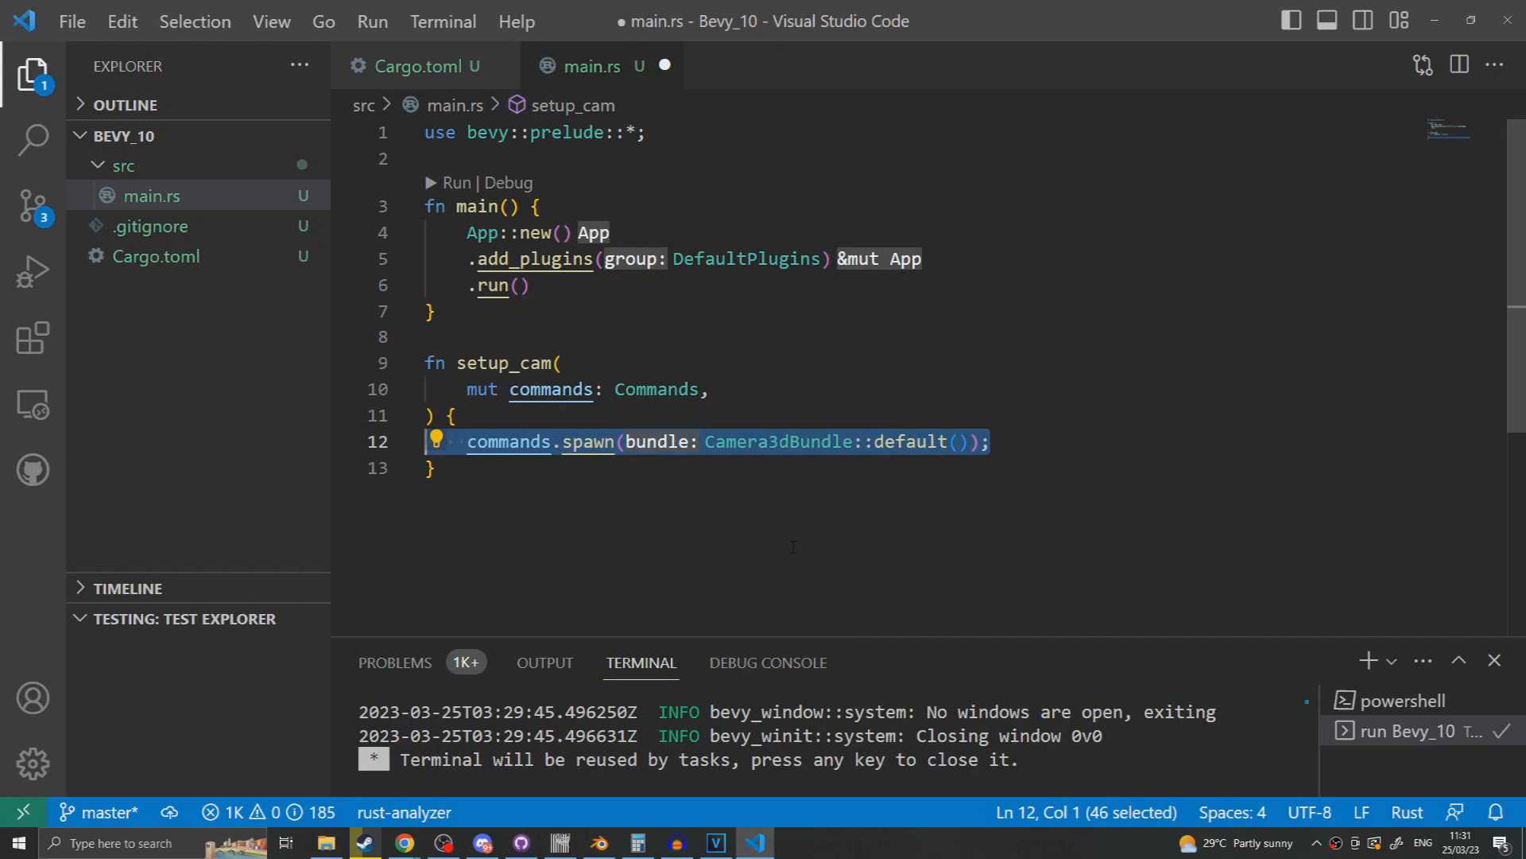
{"action": "mouse_move", "coordinate": [447, 183]}
{"action": "type", "text": ".add_startup_system(setup_cam)"}
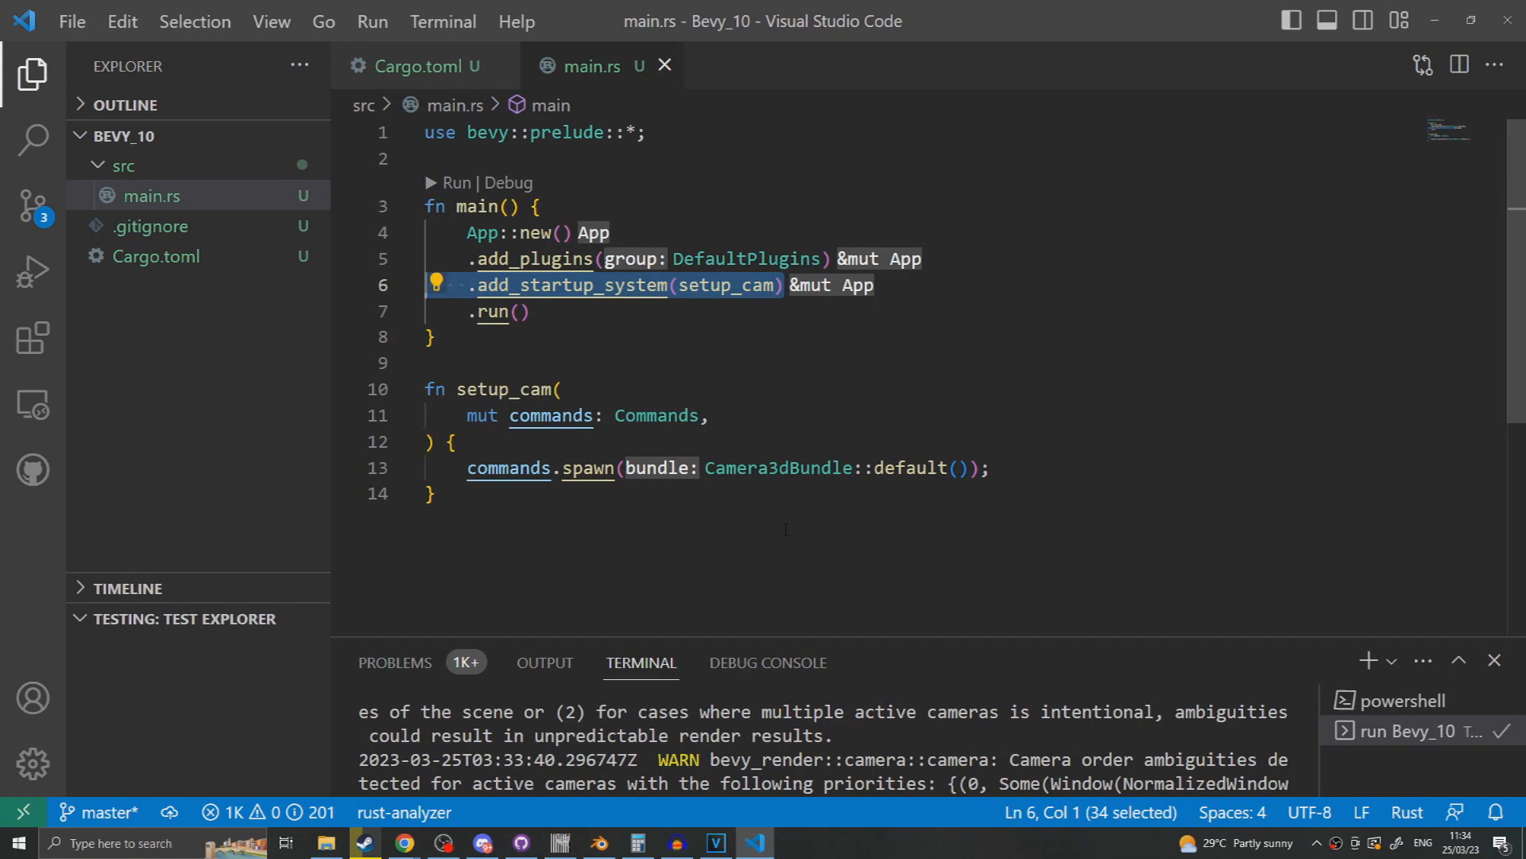
{"action": "mouse_move", "coordinate": [649, 576]}
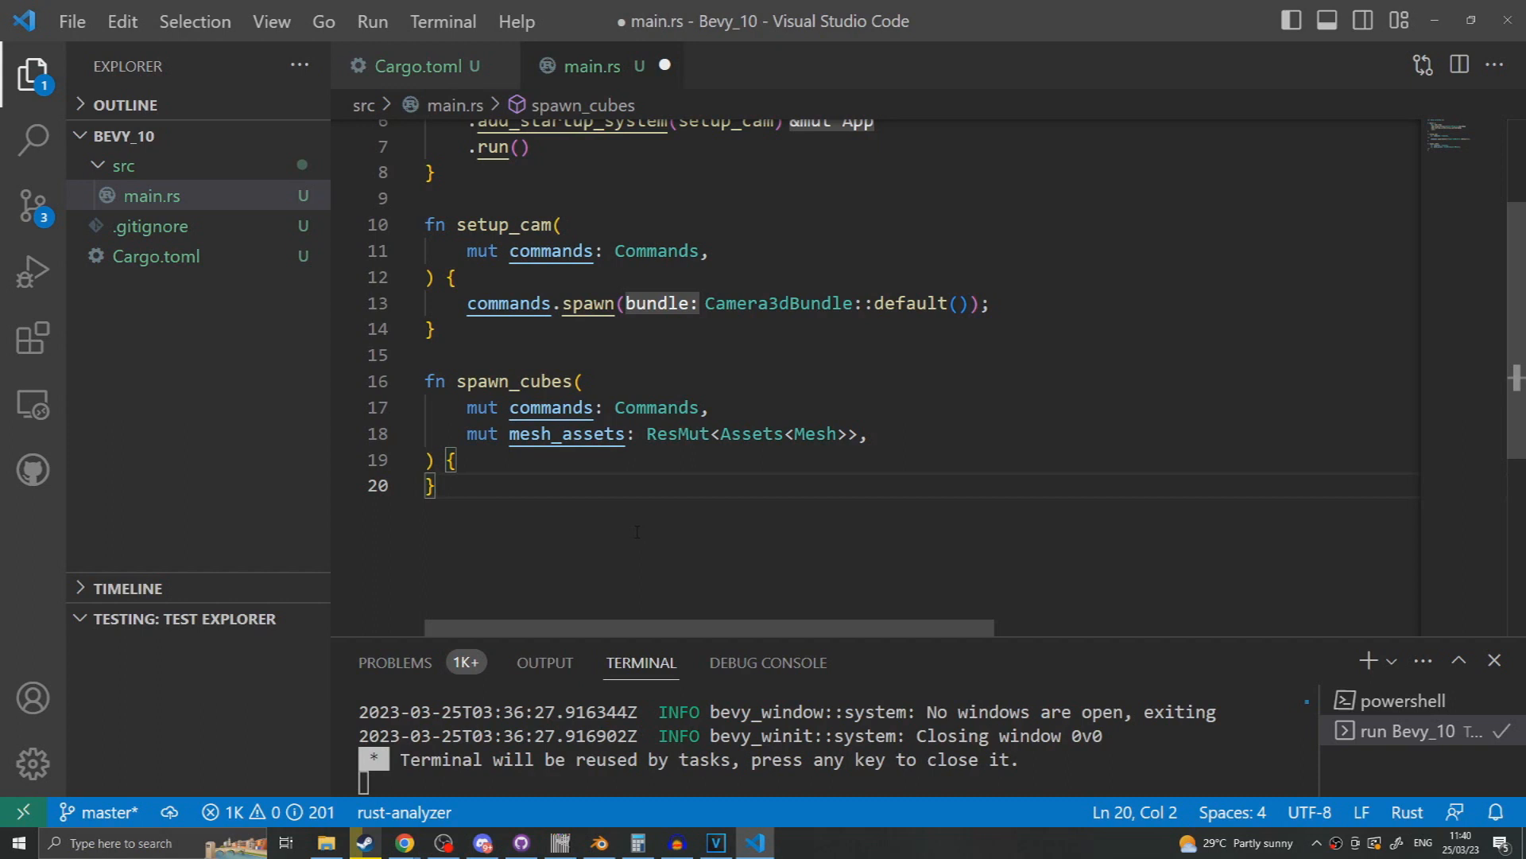
- Add spawn_cubes, looping x and z over -10..10 to spawn cloned-mesh PbrBundles at x*2 spacing
{"action": "left_click_drag", "start_coordinate": [723, 434], "coordinate": [847, 434]}
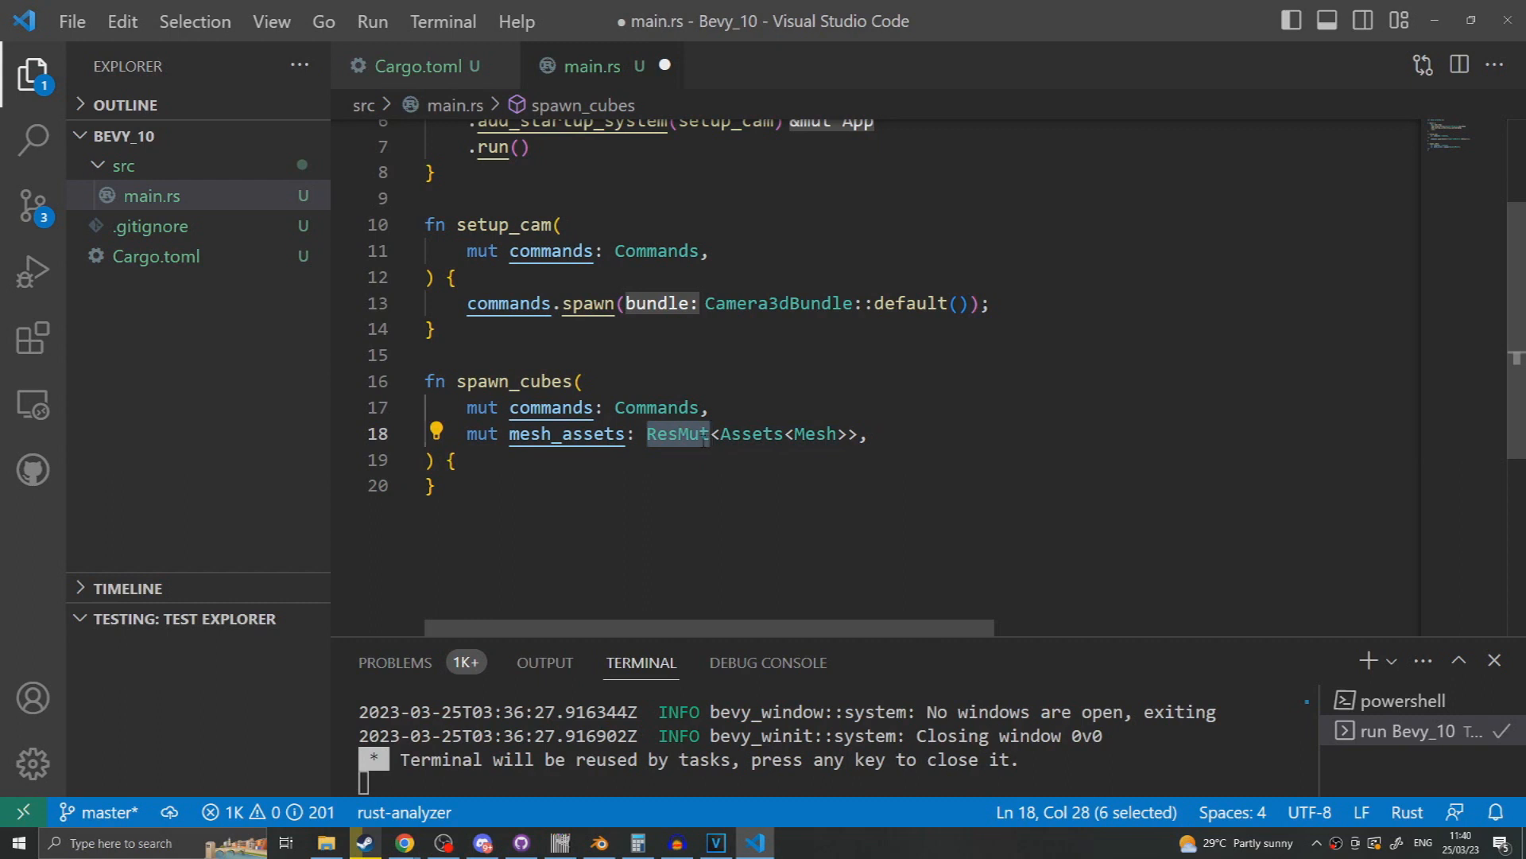
{"action": "left_click", "coordinate": [866, 434]}
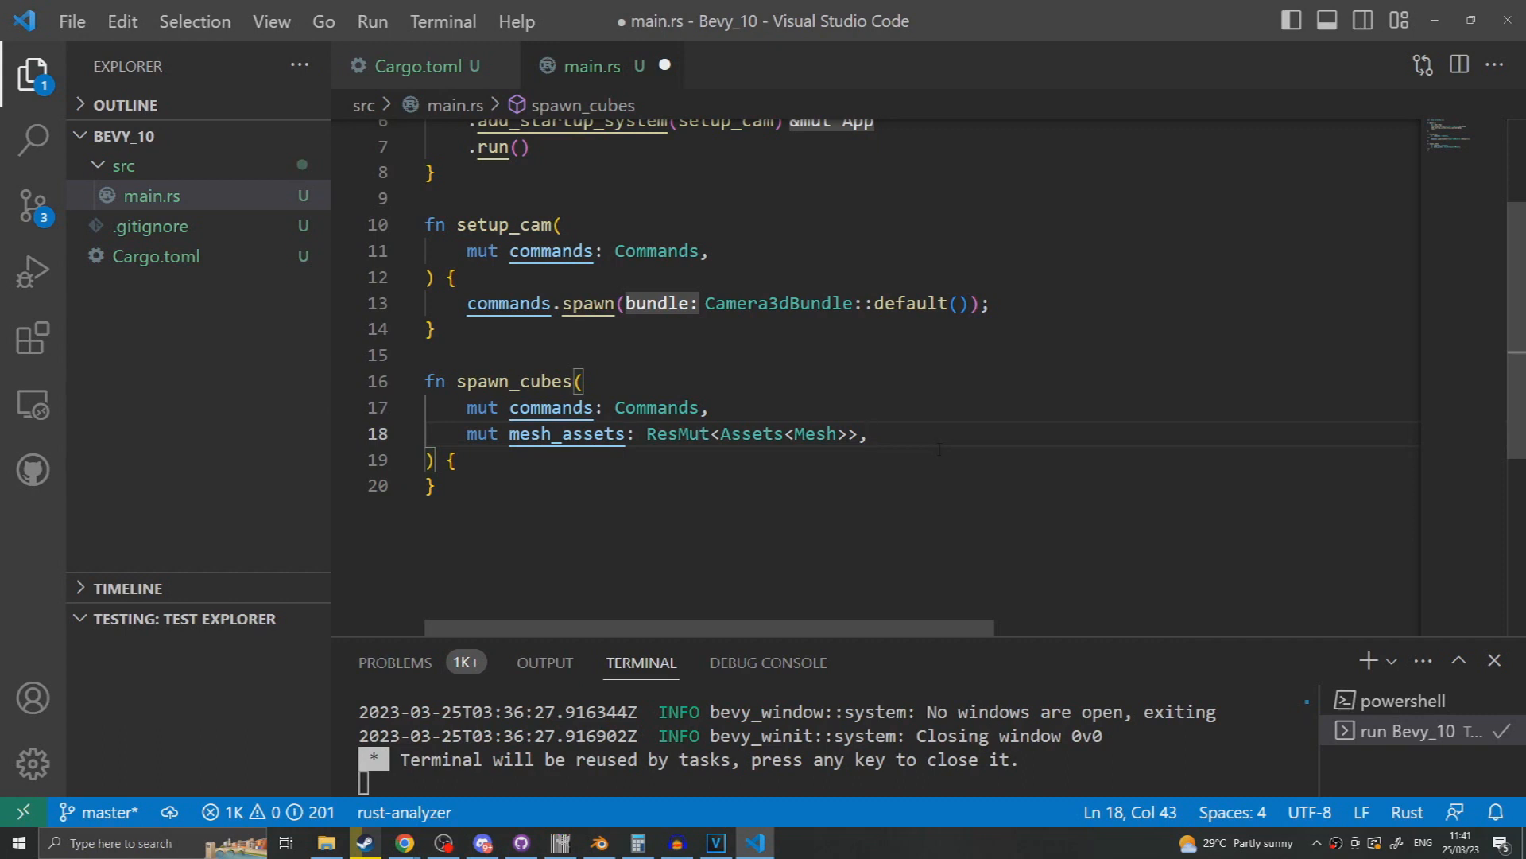
{"action": "left_click", "coordinate": [867, 433]}
{"action": "type", "text": "for z in -10..10 {"}
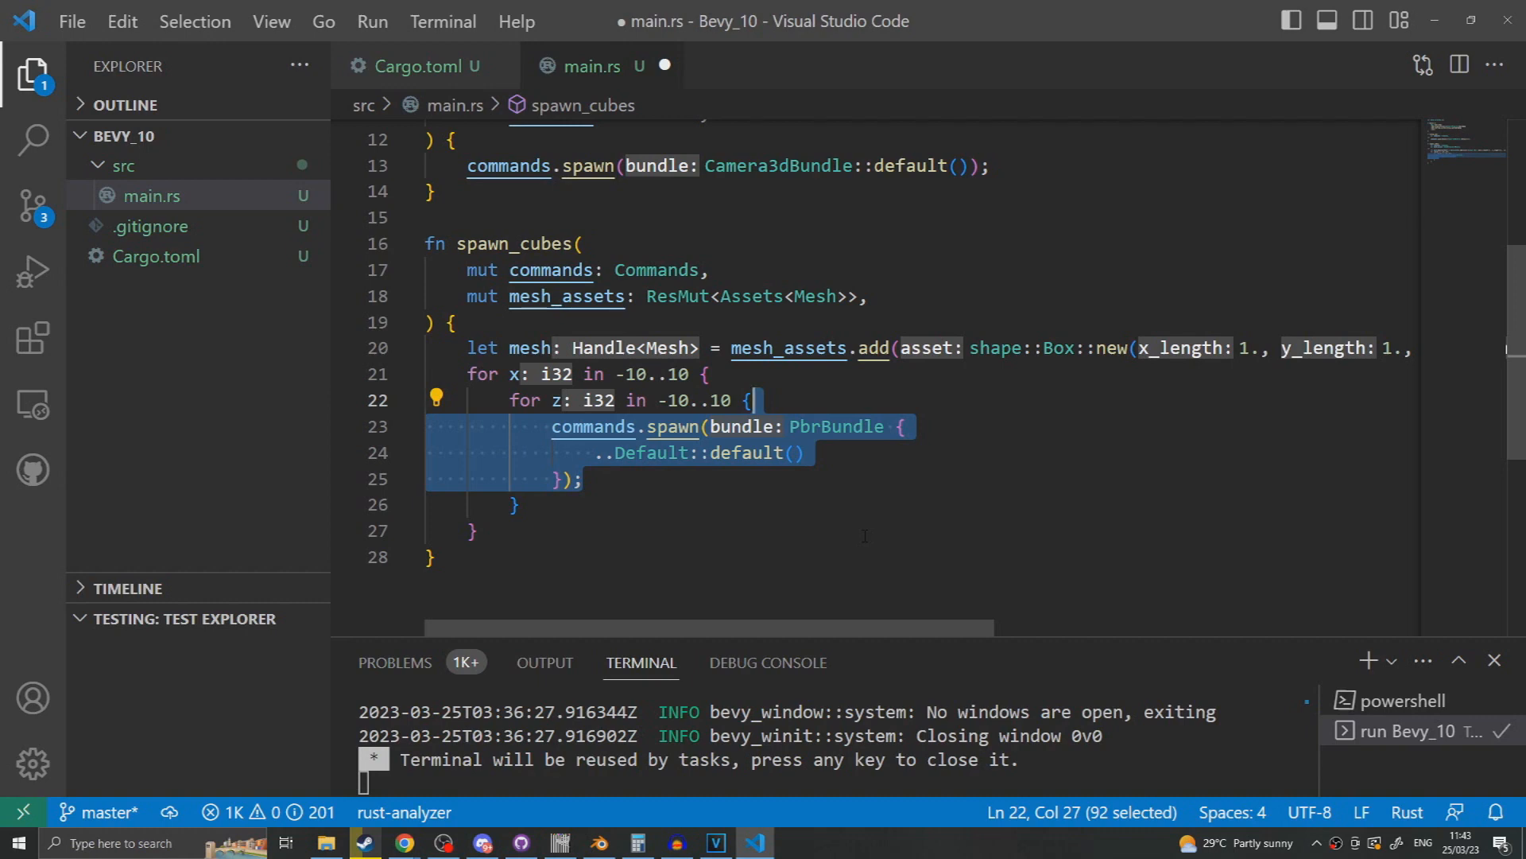
{"action": "type", "text": "mesh: mesh.clone(),"}
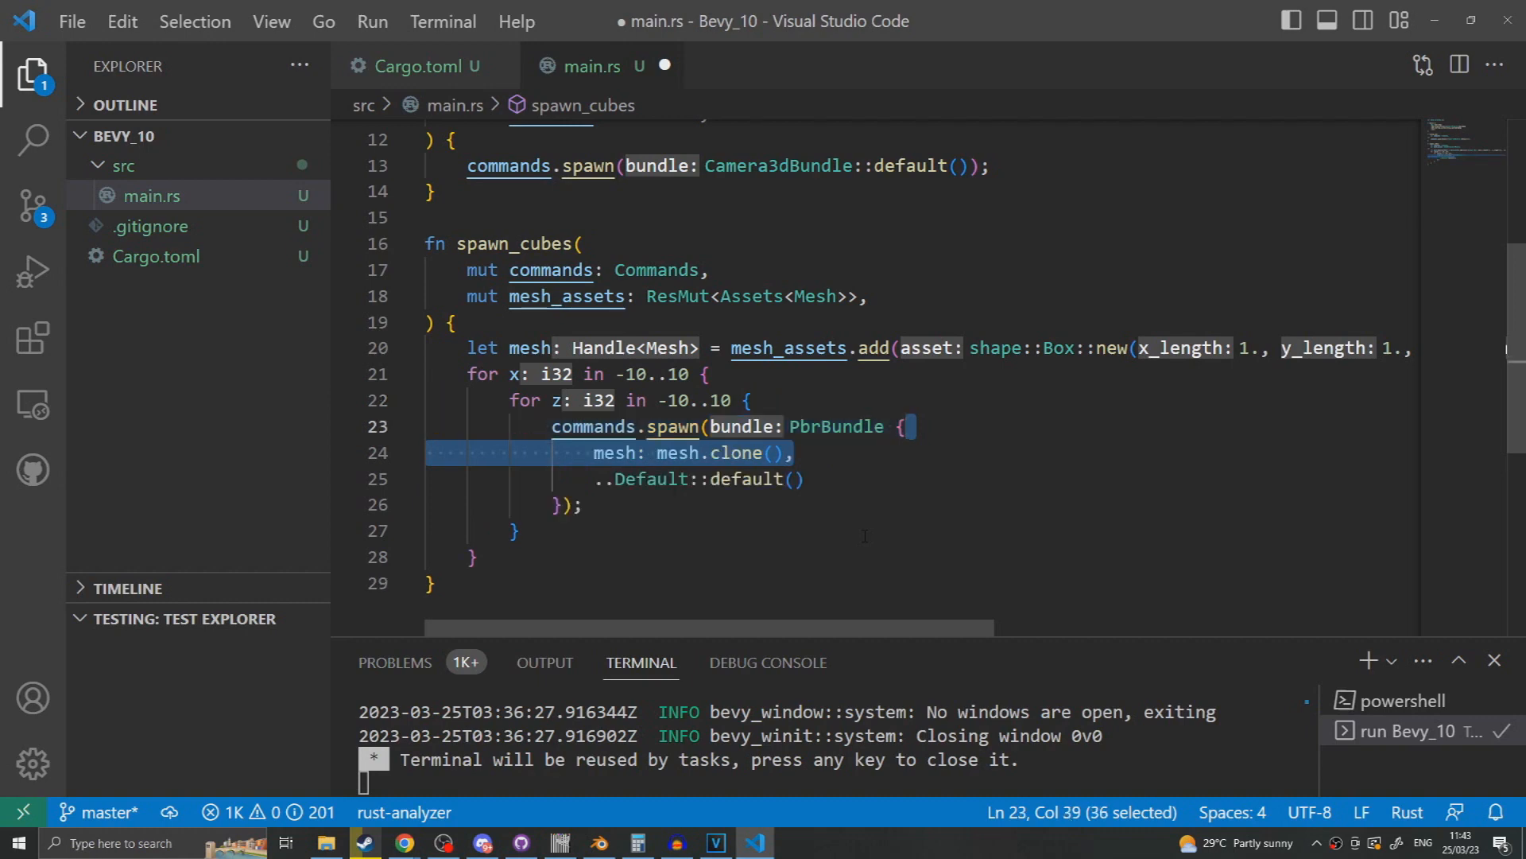
{"action": "type", "text": "transform: Transform::from_translation(Vec3::new(x: x as f32 * 2., y: 0., z: z as f32 * 2.)),"}
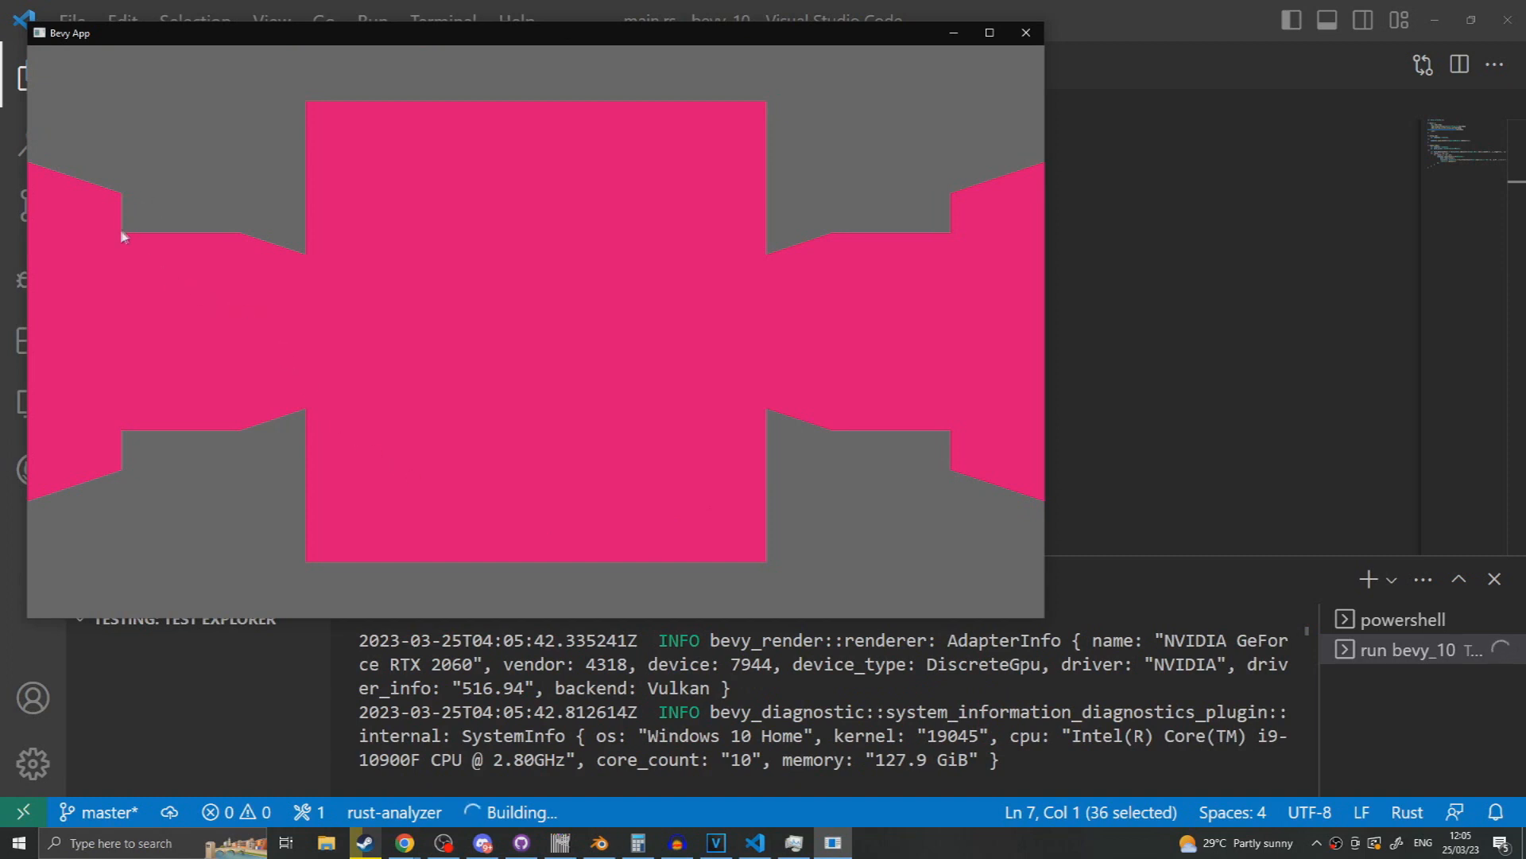
{"action": "mouse_move", "coordinate": [642, 461]}
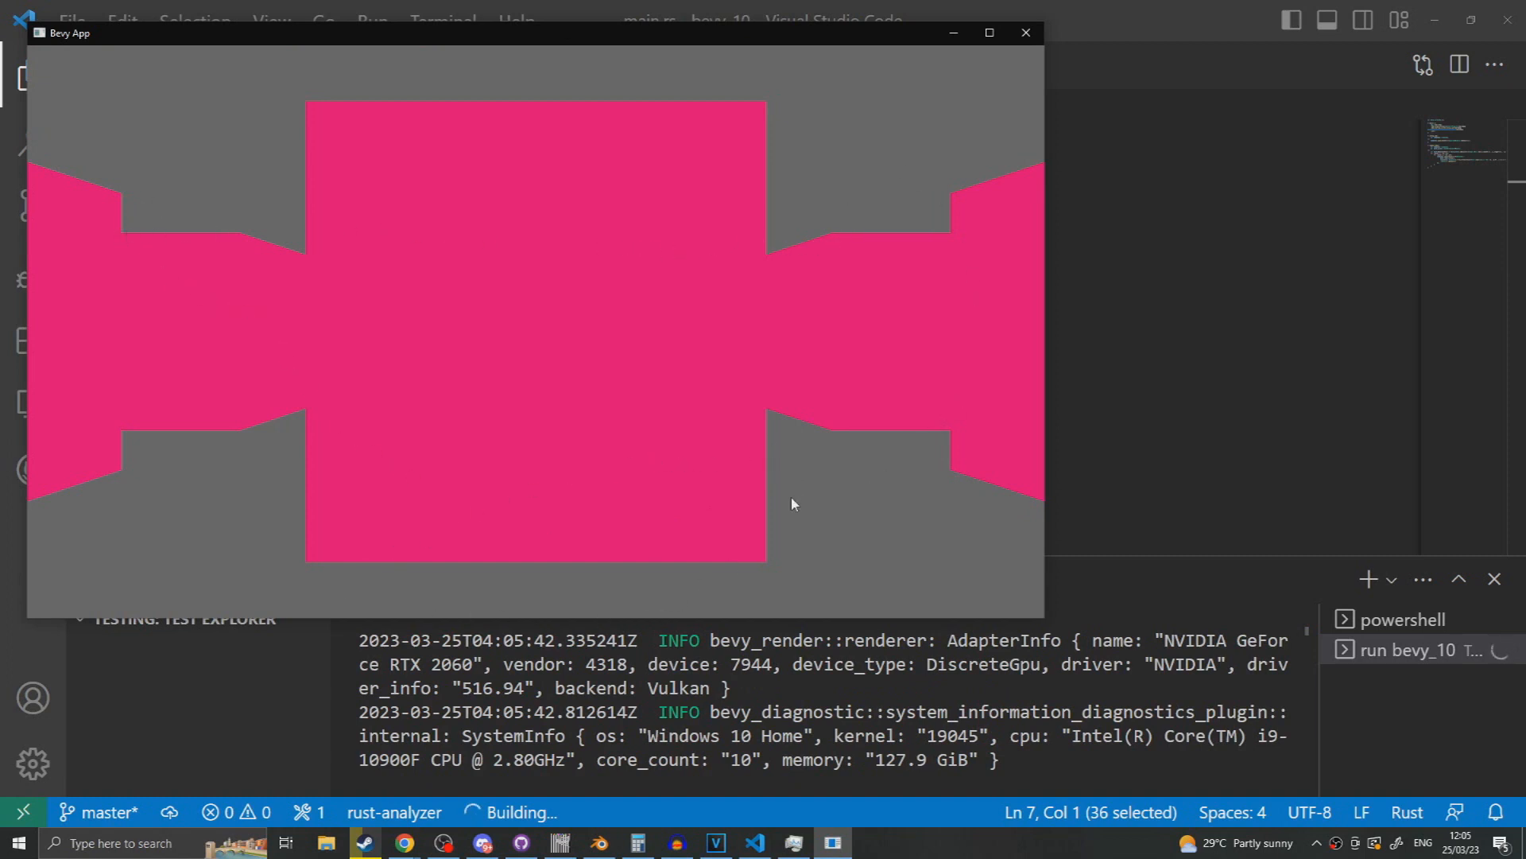
{"action": "mouse_move", "coordinate": [772, 532]}
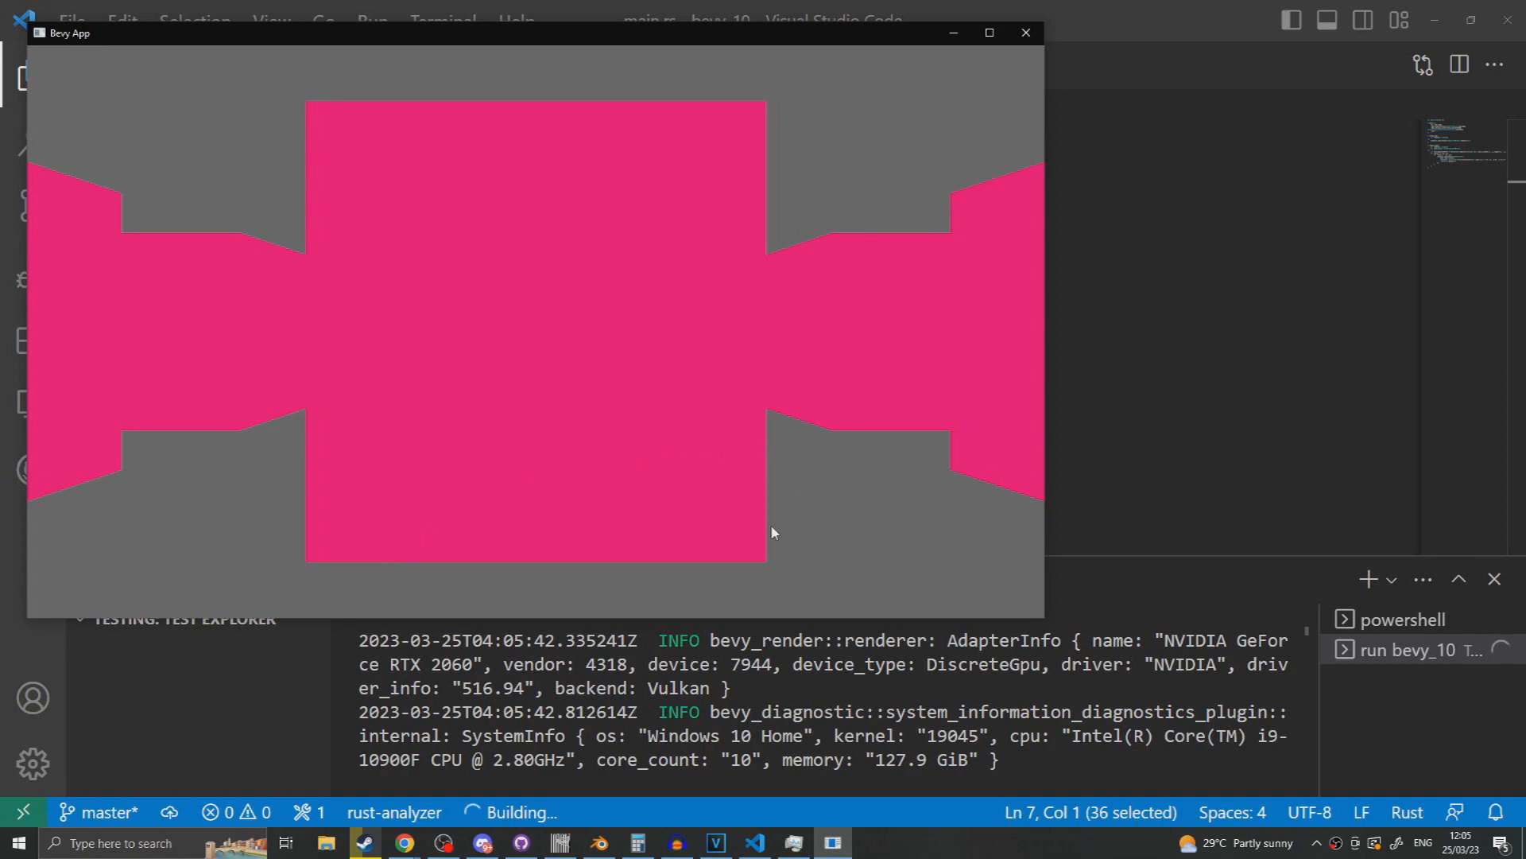
{"action": "mouse_move", "coordinate": [762, 581]}
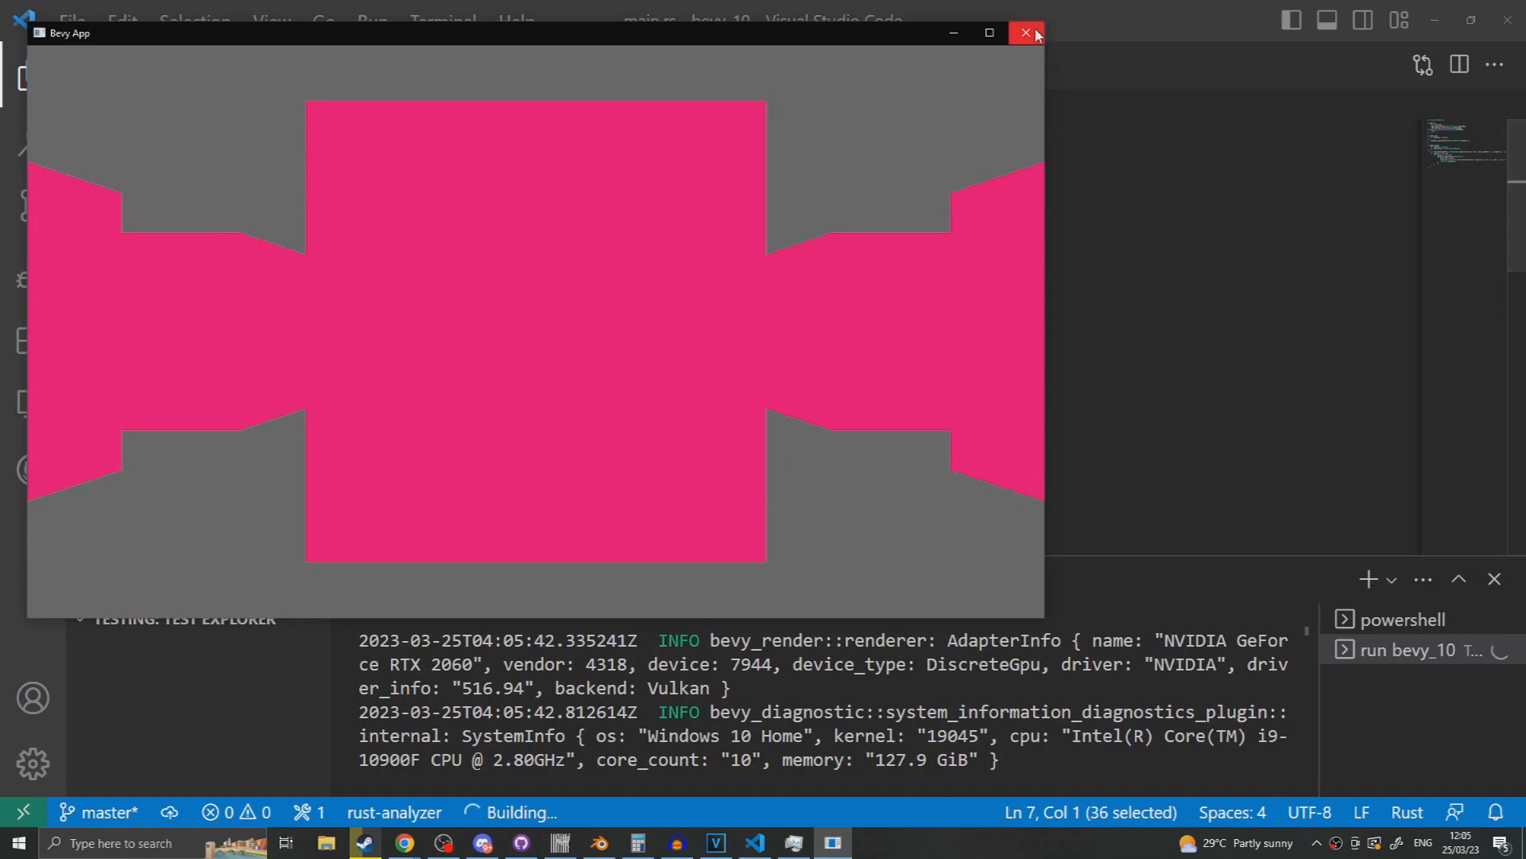
- Close the Bevy App window showing the pink cube grid
{"action": "left_click", "coordinate": [1024, 32]}
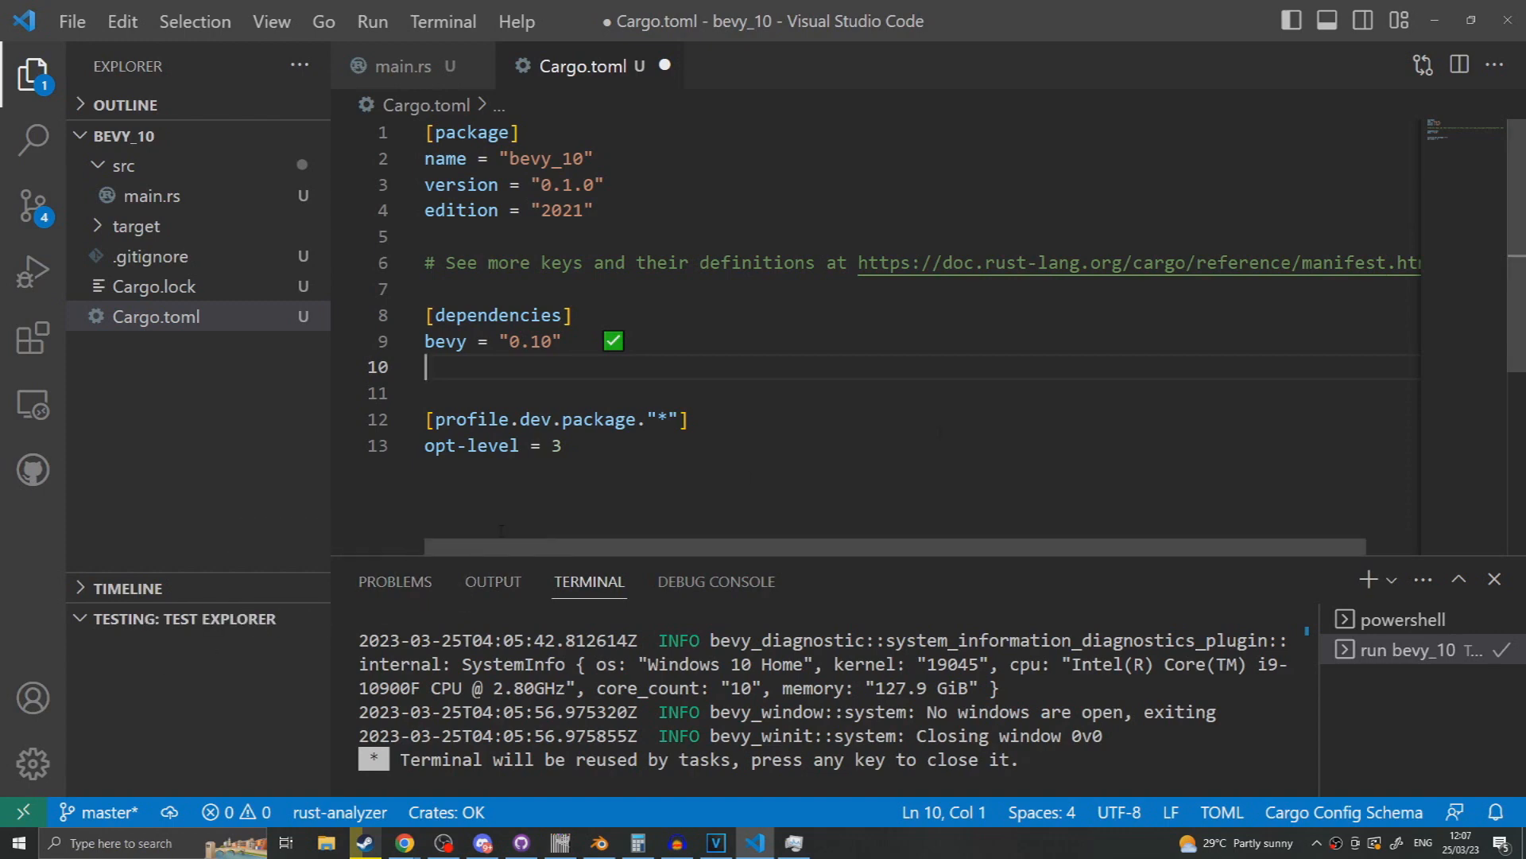
- Add the bevy_flycam git dependency on branch bevy_main, then bring up bevyengine.org/assets
{"action": "type", "text": "bevy_flycam = {git = \"https://github.com/NiklasEi/bevy_flycam.git\", branch = \"bevy_main\"}"}
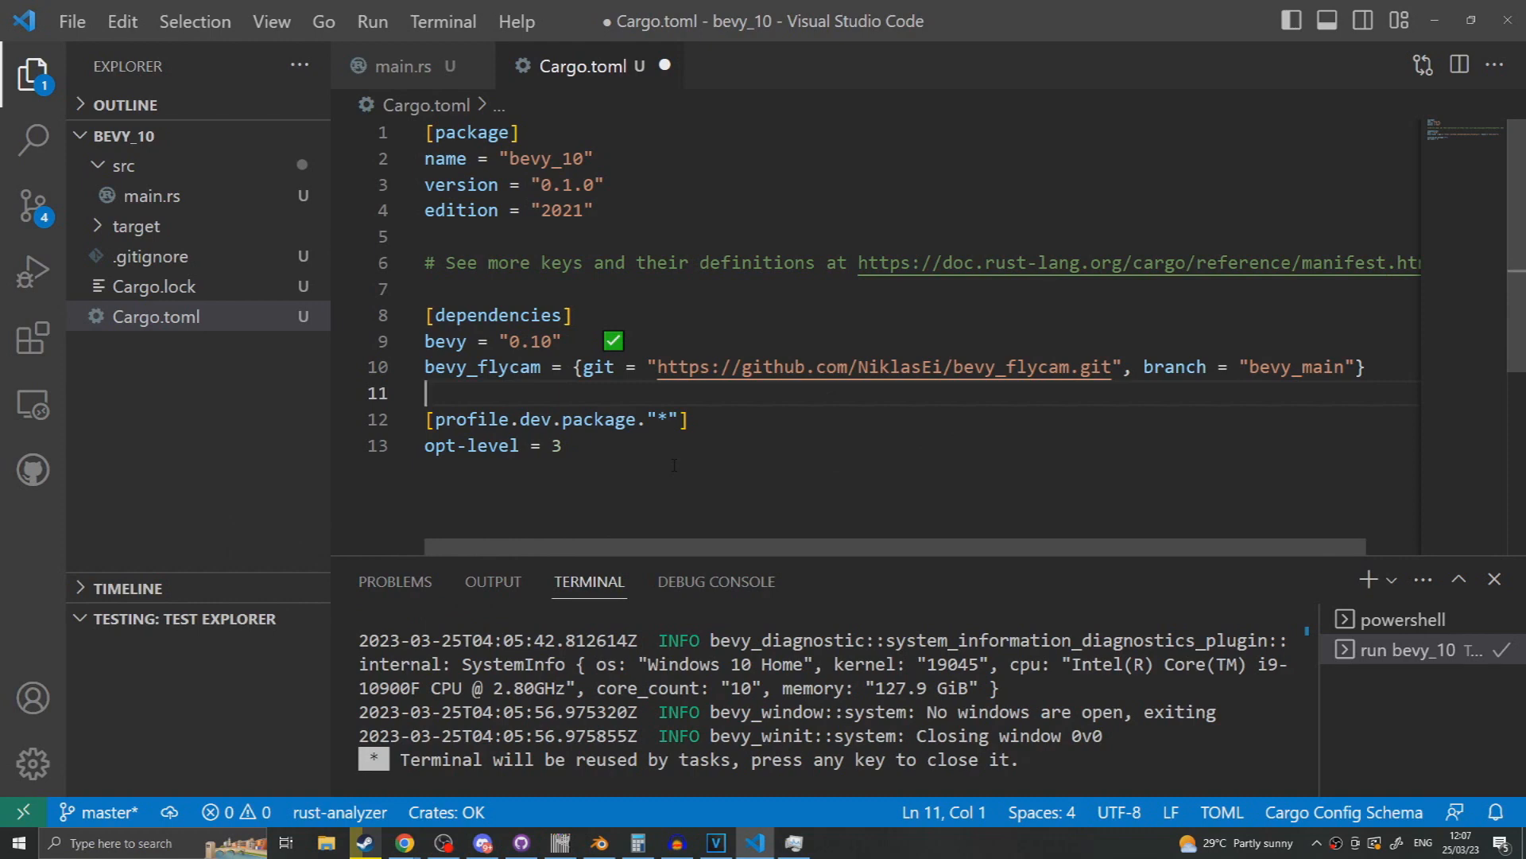
{"action": "left_click_drag", "start_coordinate": [577, 367], "coordinate": [1366, 367]}
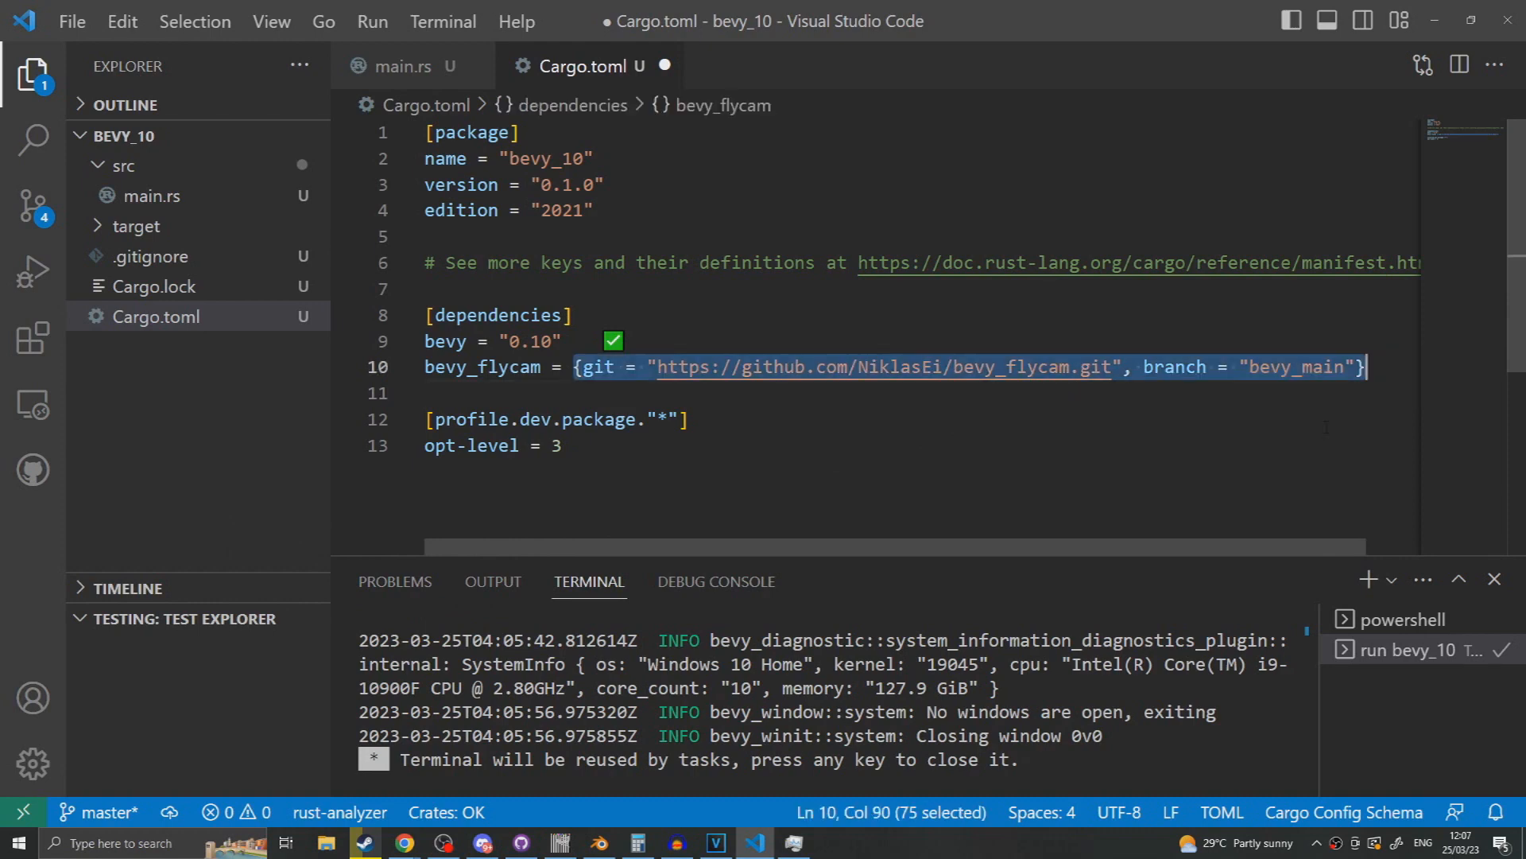
{"action": "left_click", "coordinate": [402, 842]}
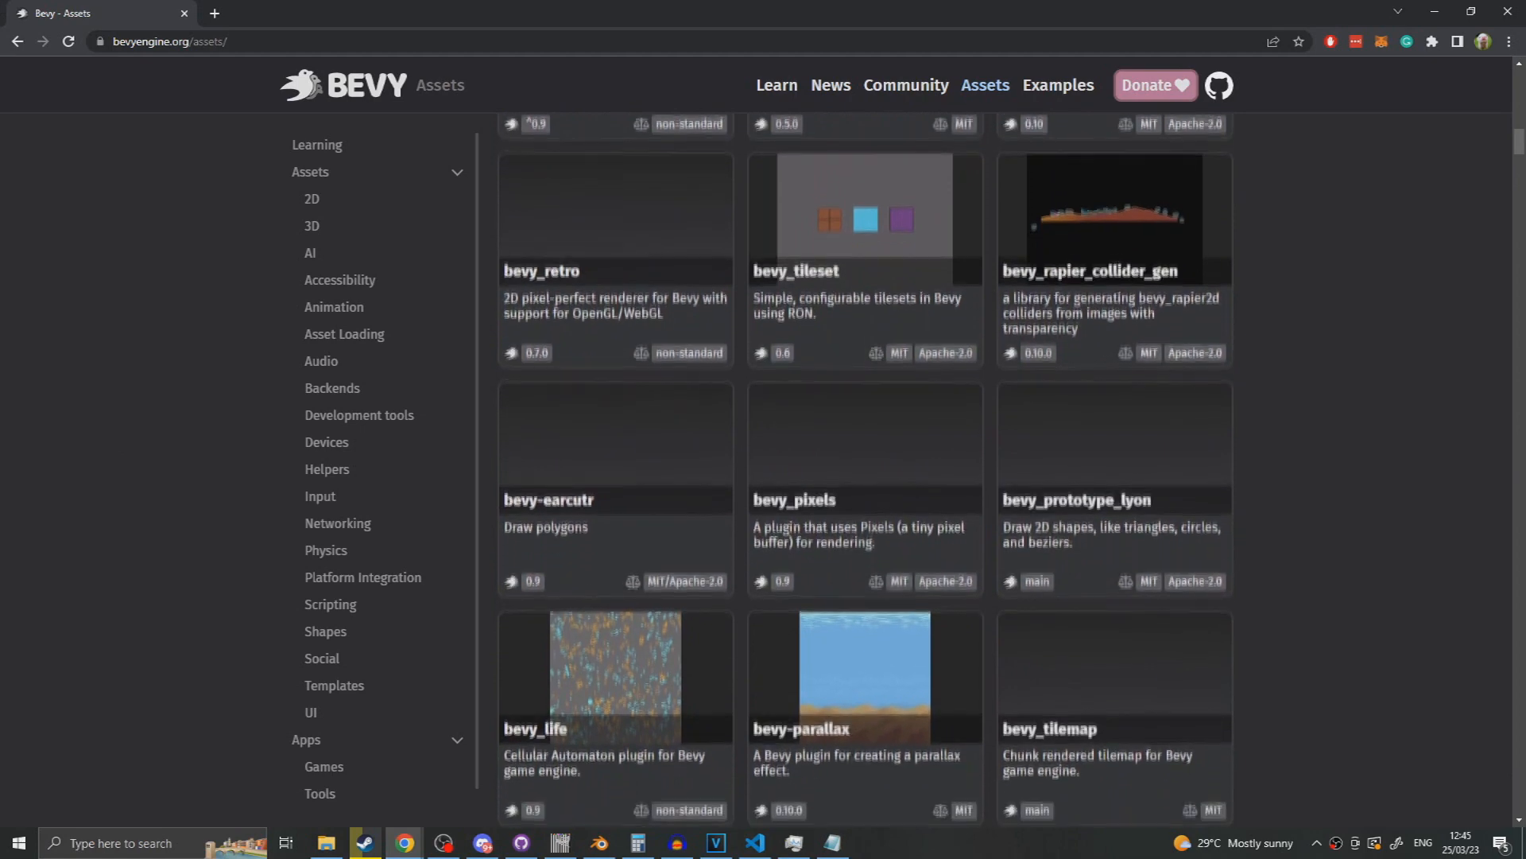
{"action": "scroll", "scroll_direction": "down", "scroll_amount": 3}
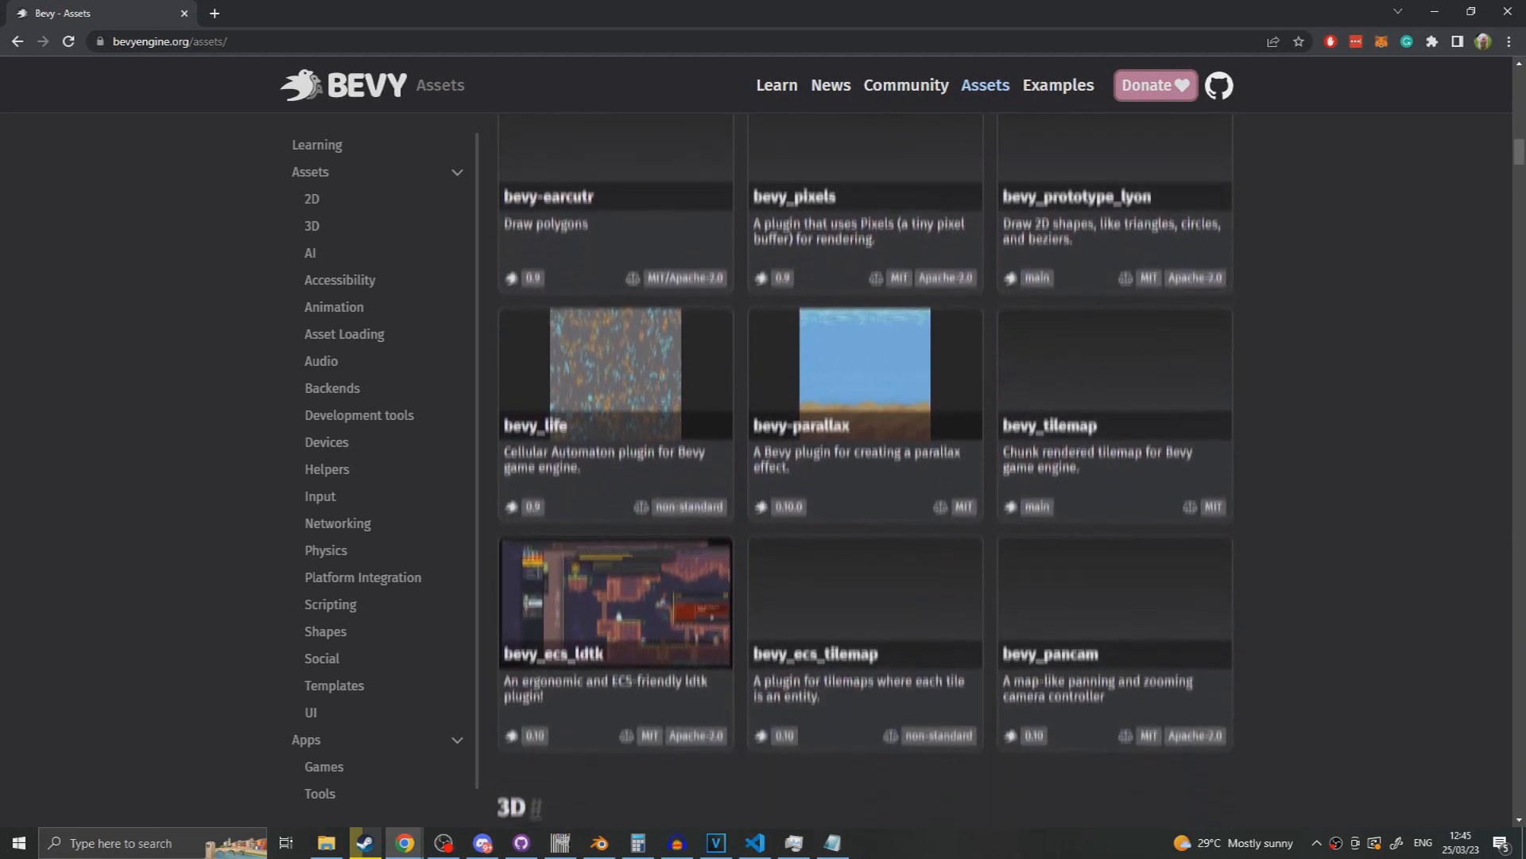
{"action": "scroll", "scroll_direction": "down", "scroll_amount": 3}
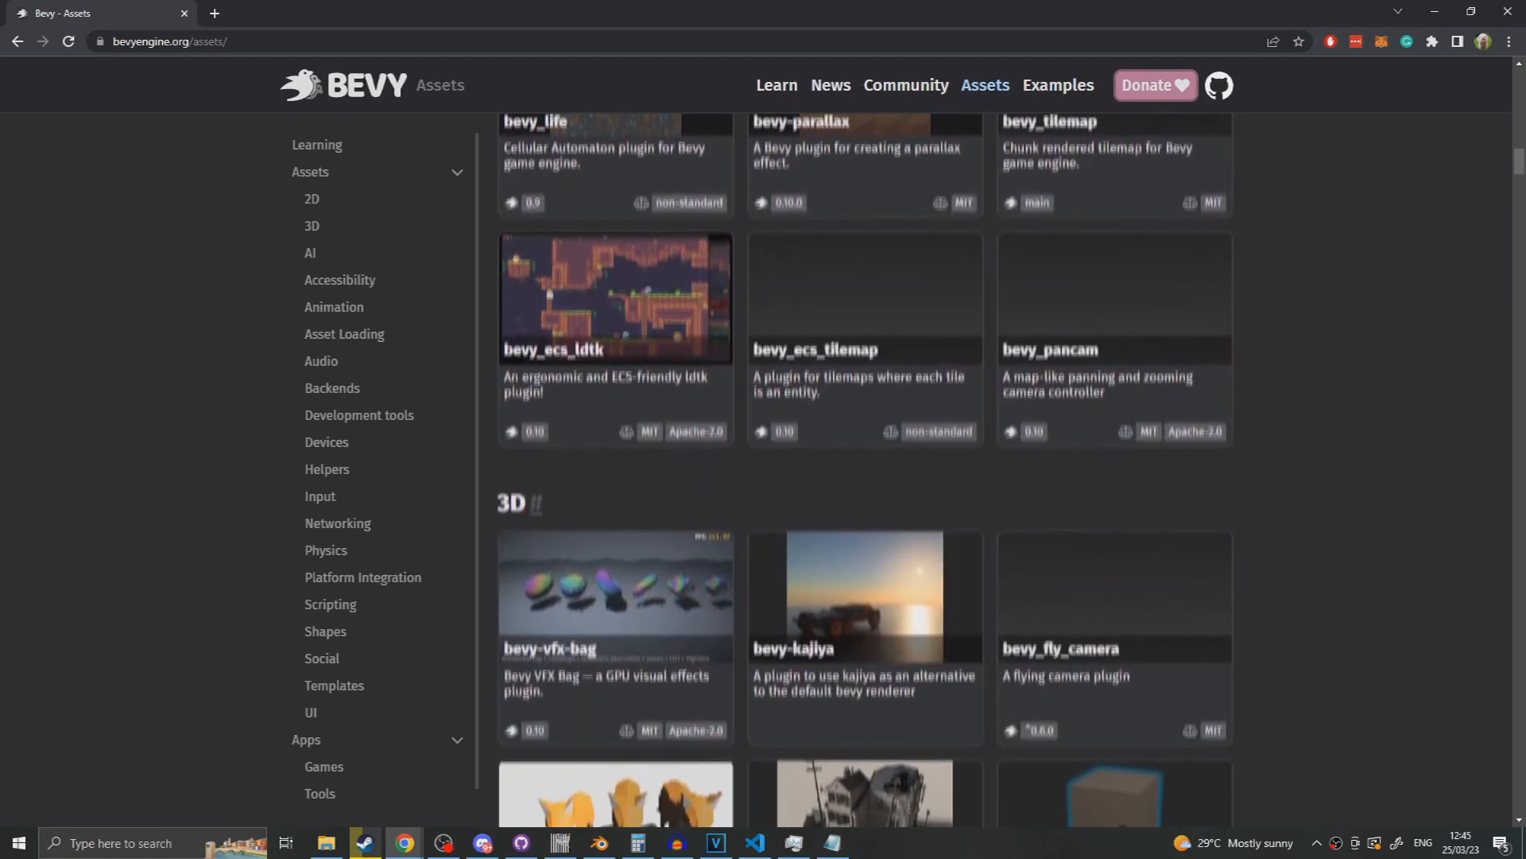
{"action": "scroll", "scroll_direction": "down", "scroll_amount": 3}
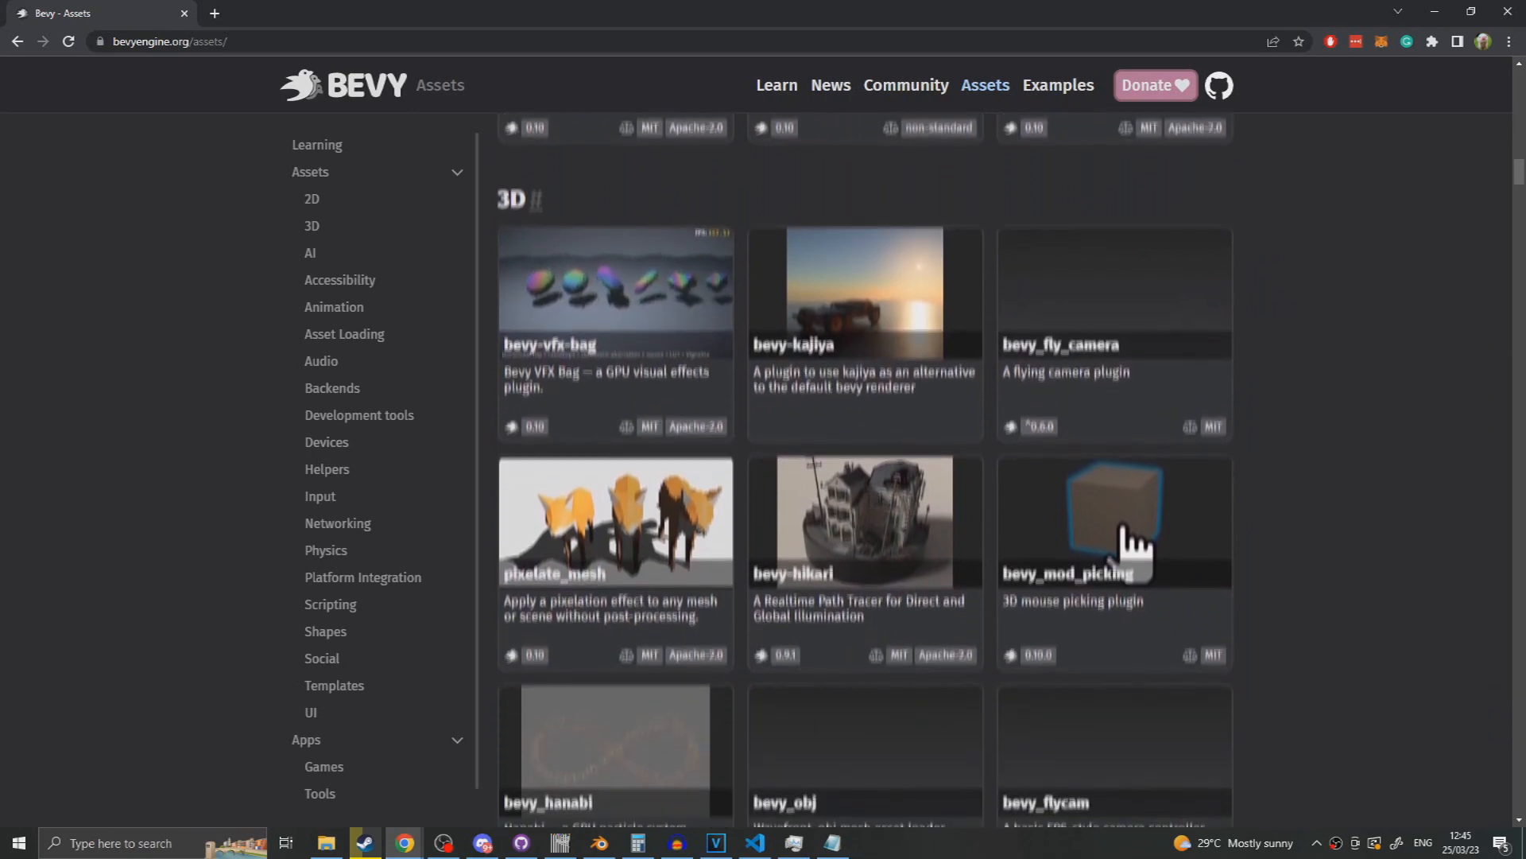
{"action": "scroll", "scroll_direction": "down", "scroll_amount": 3}
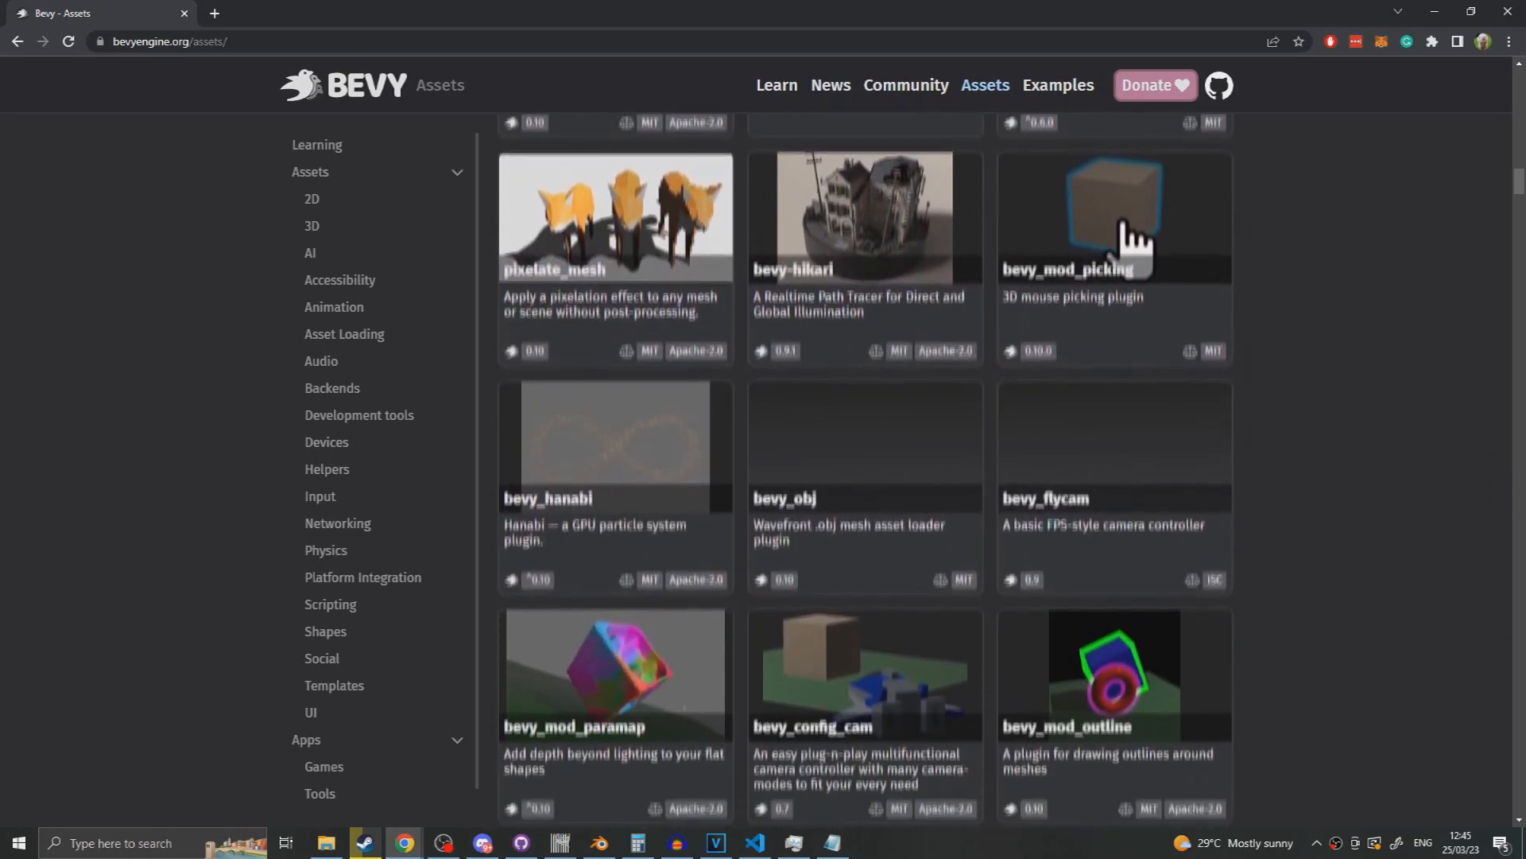
{"action": "scroll", "scroll_direction": "down", "scroll_amount": 3}
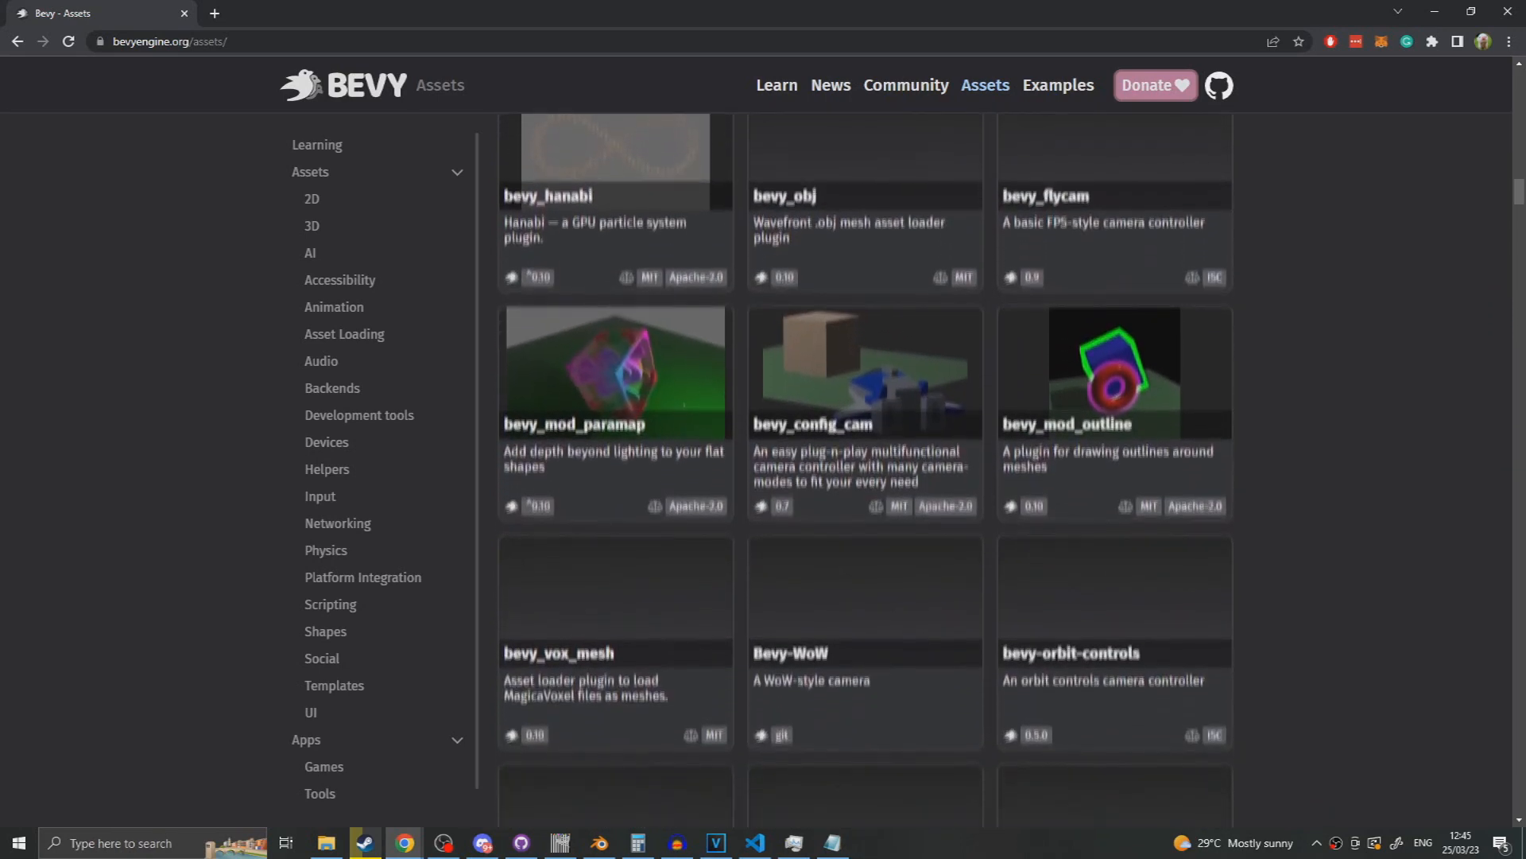
{"action": "scroll", "scroll_direction": "down", "scroll_amount": 3}
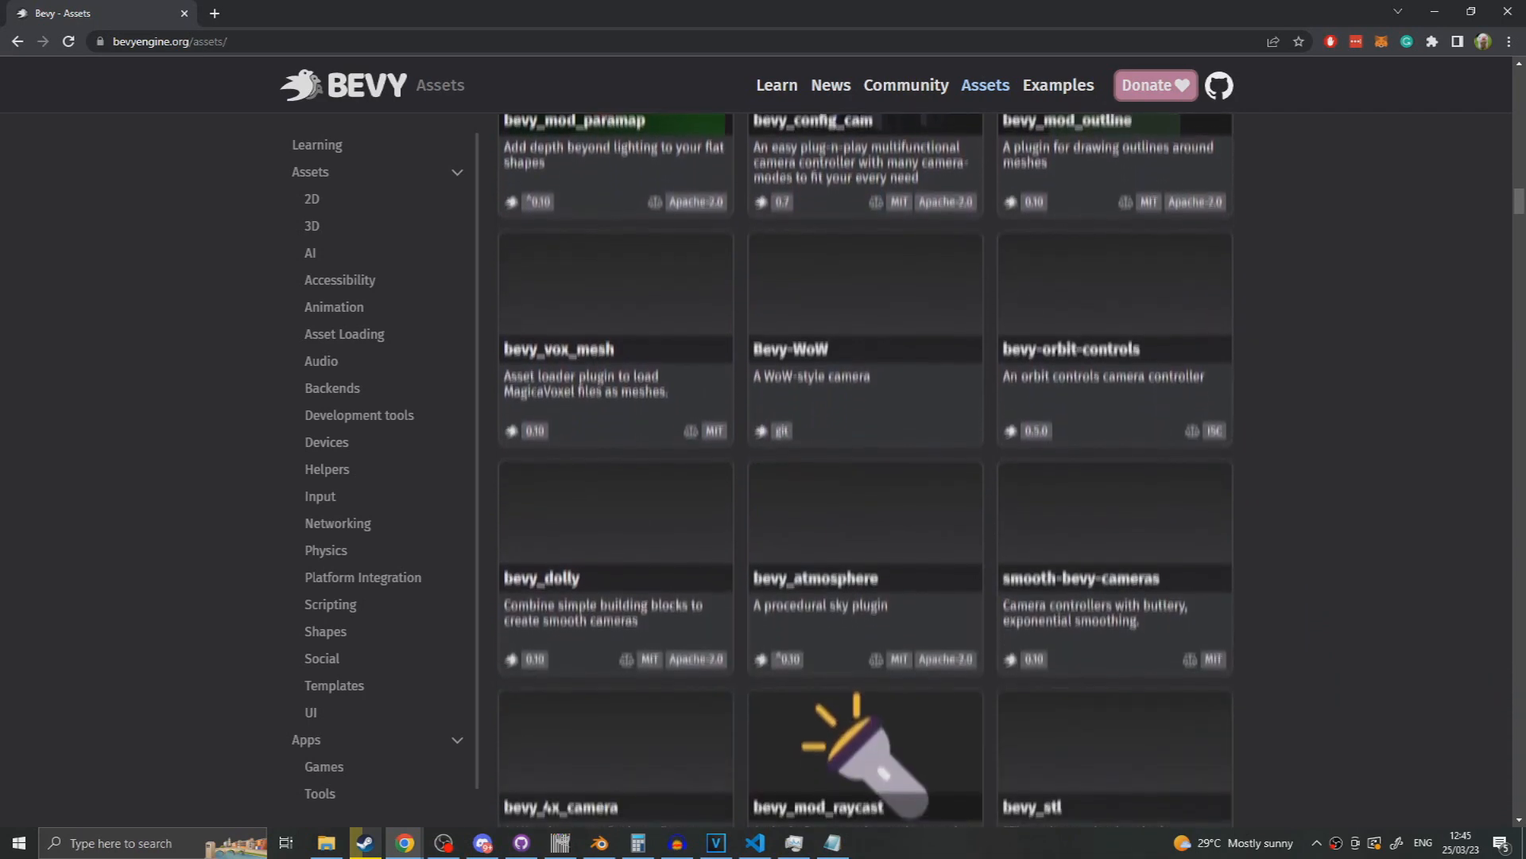
{"action": "scroll", "scroll_direction": "down", "scroll_amount": 3}
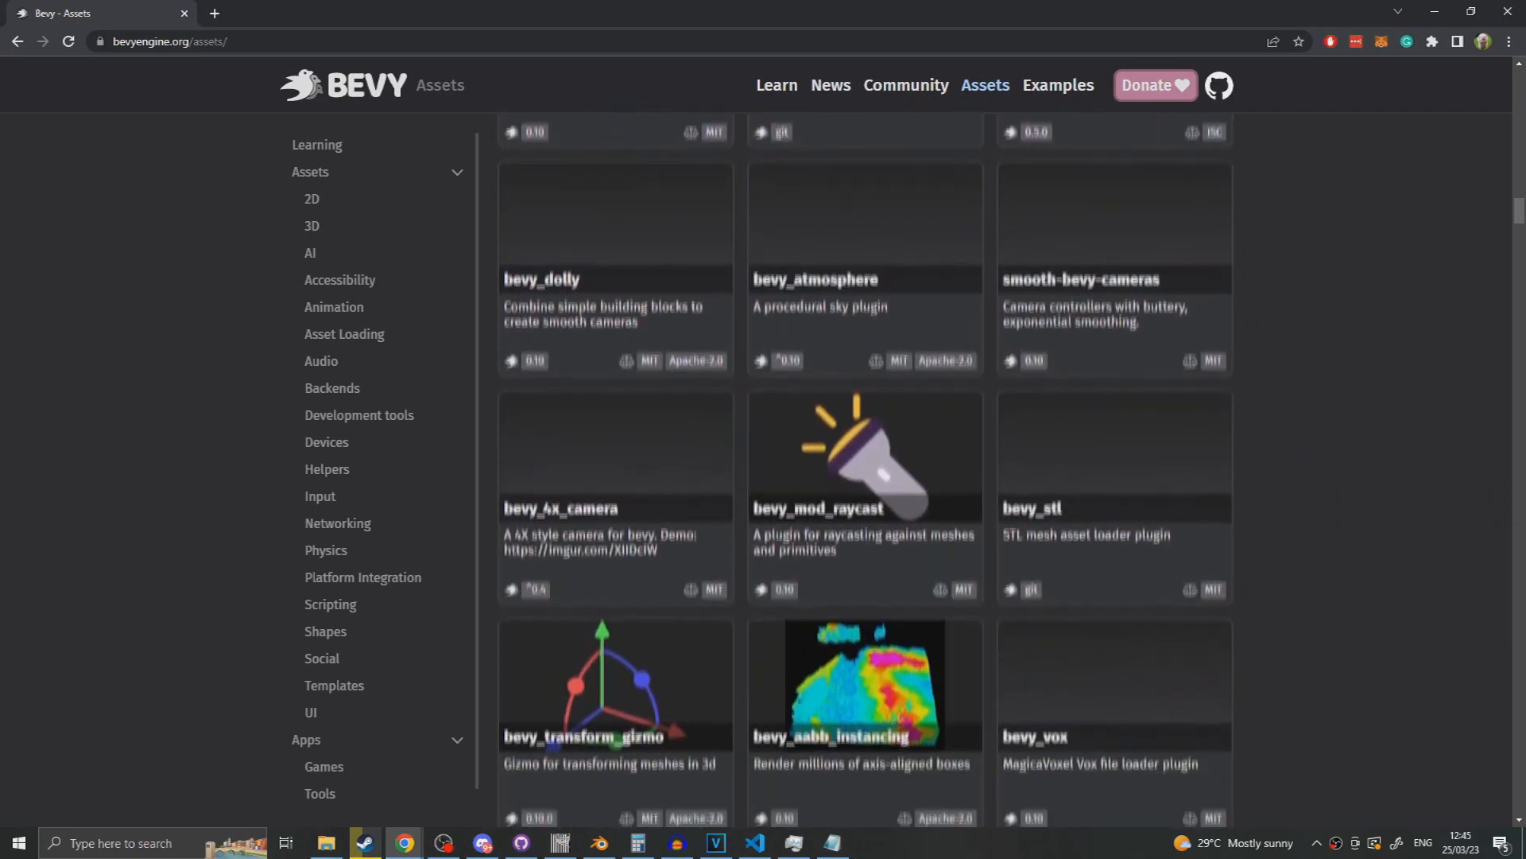
{"action": "scroll", "scroll_direction": "down", "scroll_amount": 3}
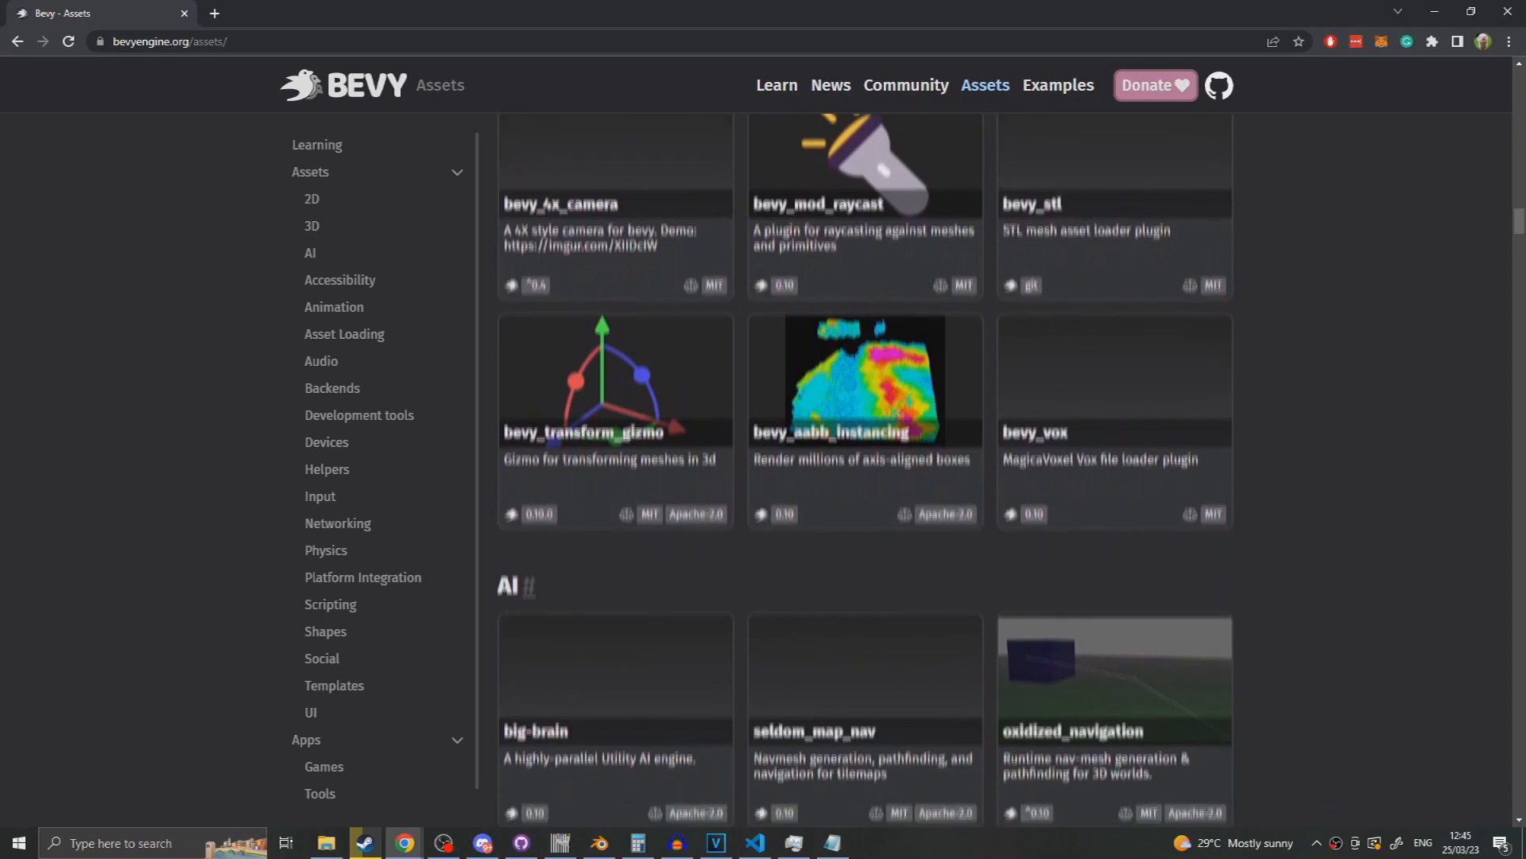
{"action": "scroll", "scroll_direction": "down", "scroll_amount": 3}
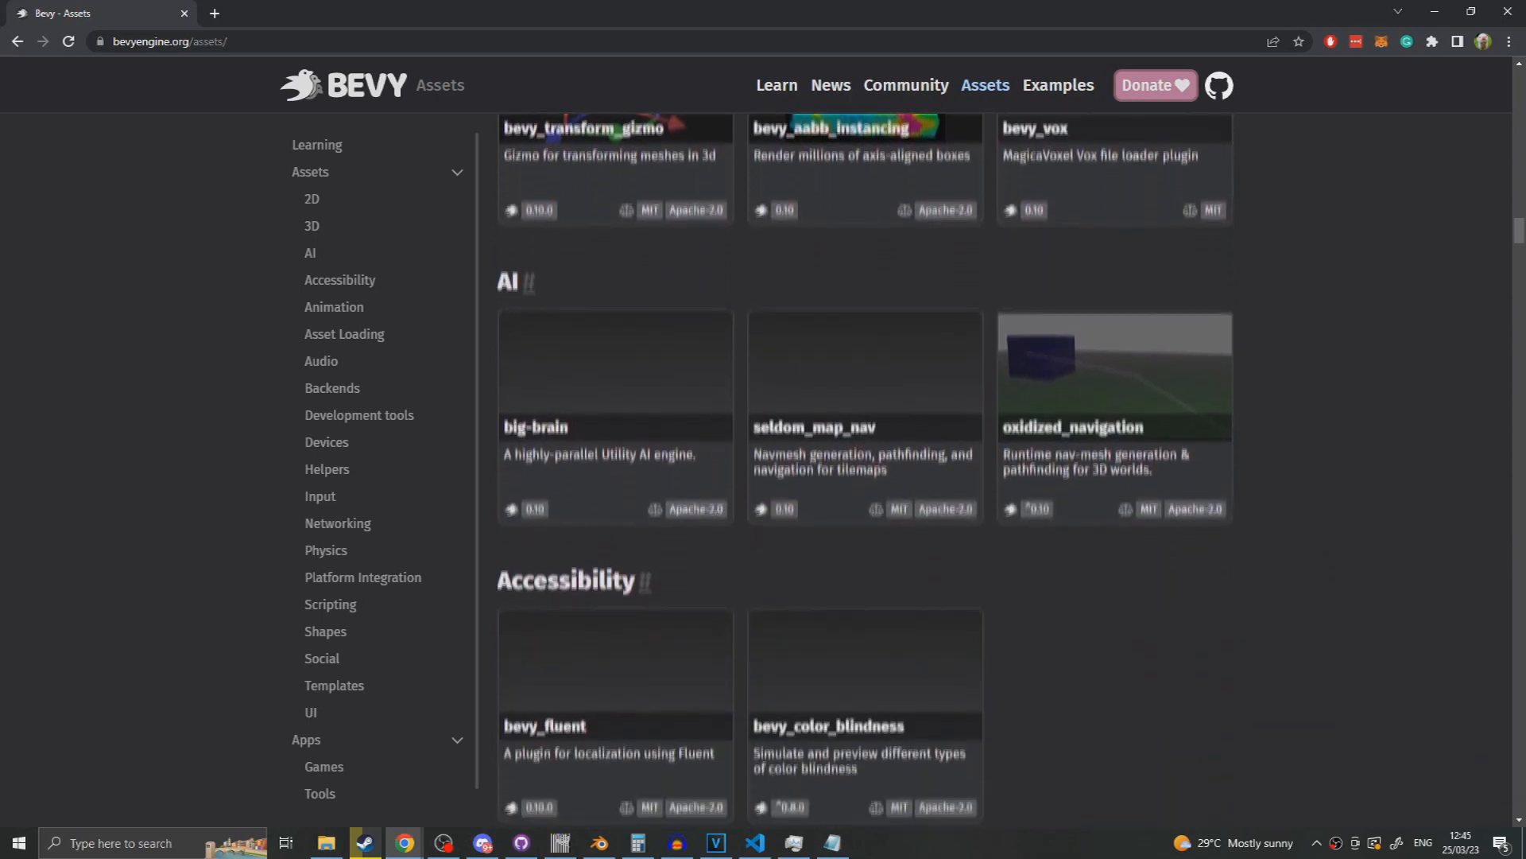
{"action": "scroll", "scroll_direction": "down", "scroll_amount": 3}
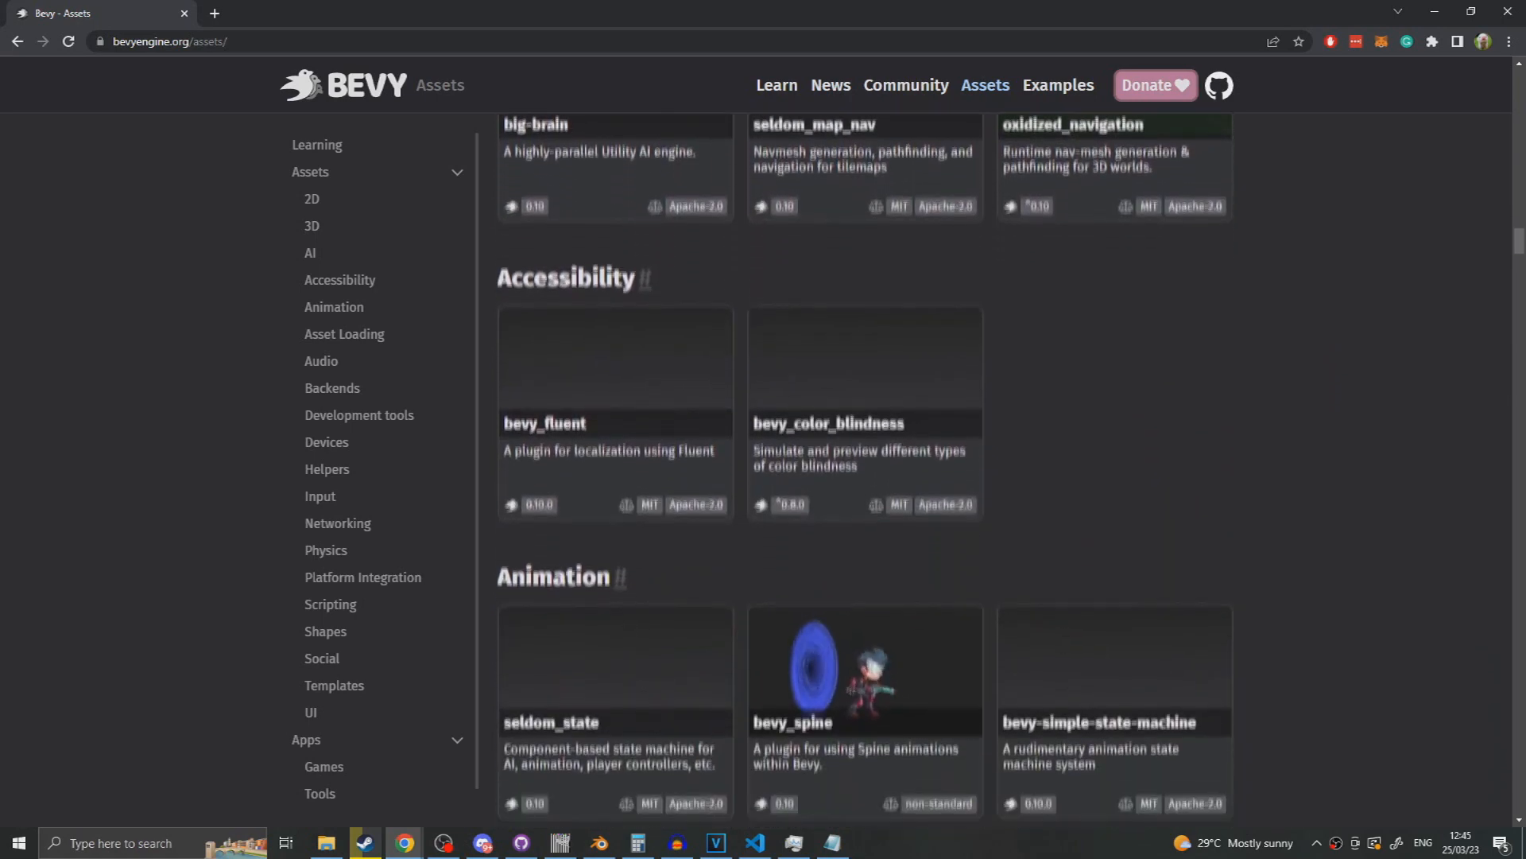
{"action": "scroll", "scroll_direction": "down", "scroll_amount": 3}
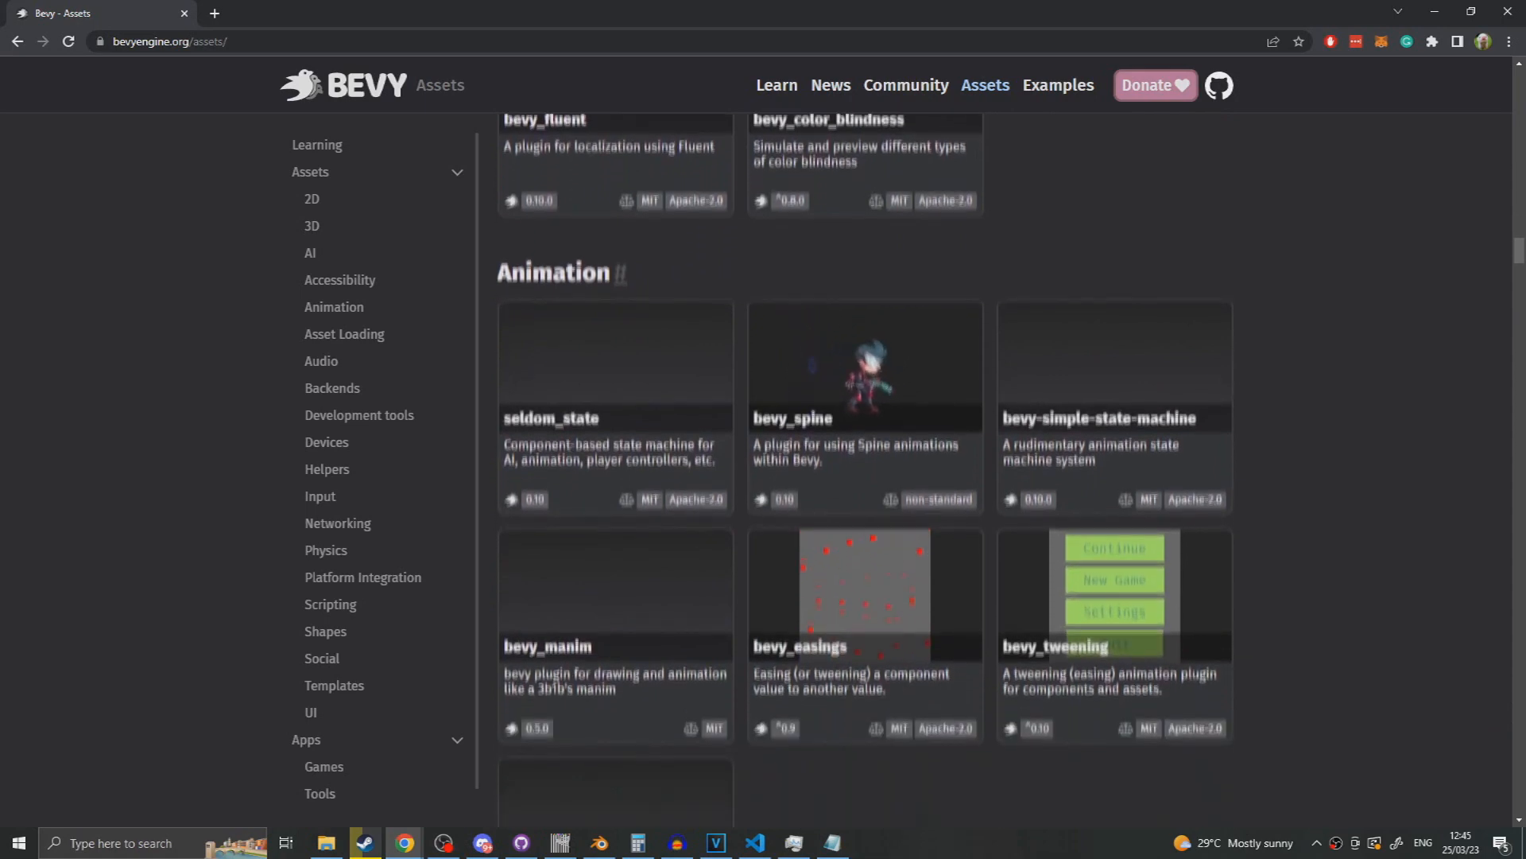
{"action": "scroll", "scroll_direction": "down", "scroll_amount": 3}
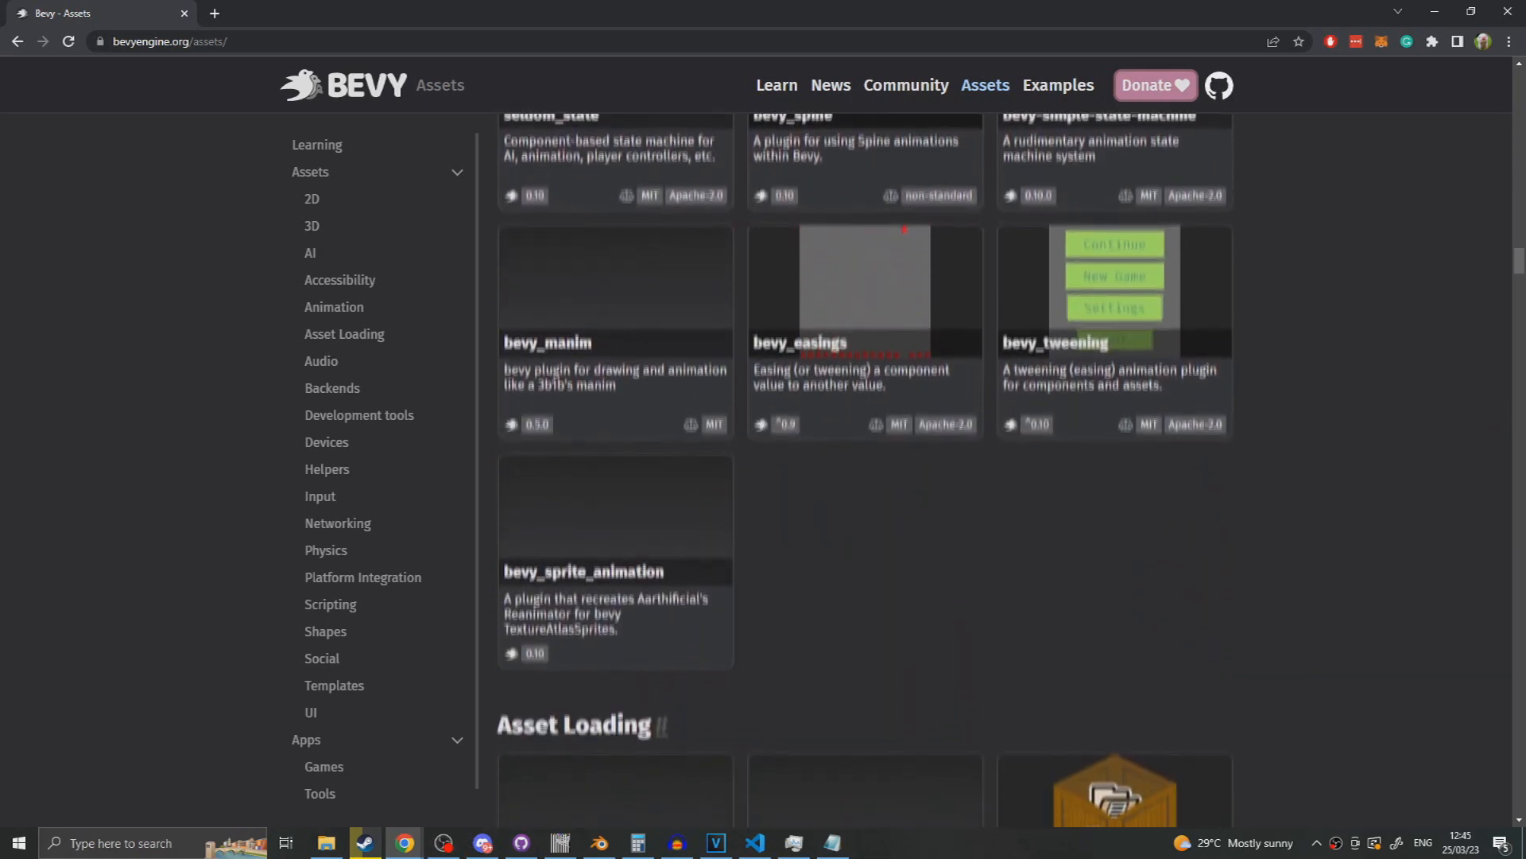
{"action": "scroll", "scroll_direction": "down", "scroll_amount": 3}
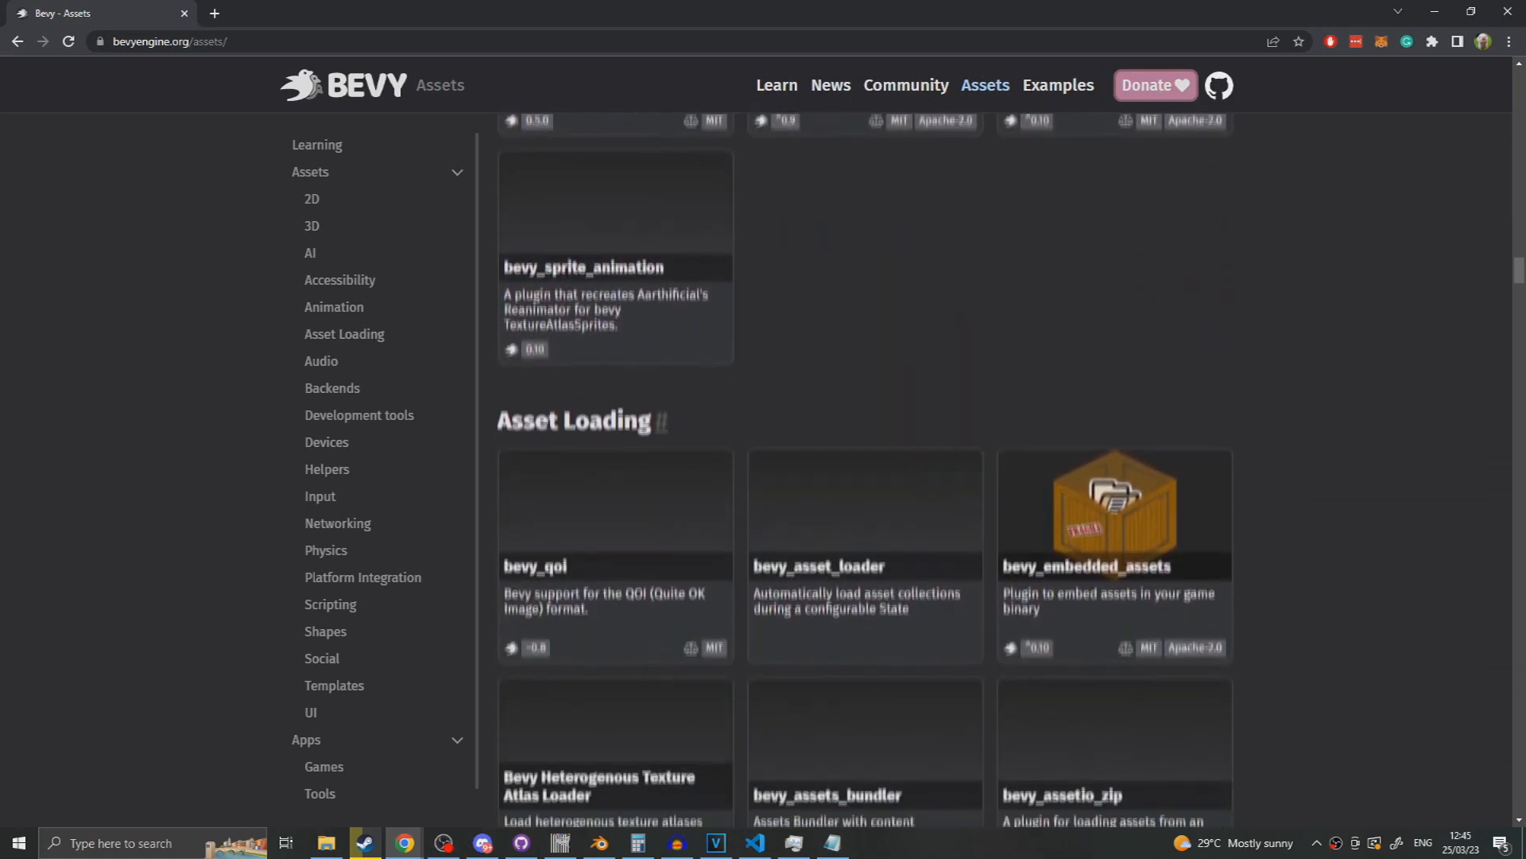
{"action": "left_click", "coordinate": [755, 842]}
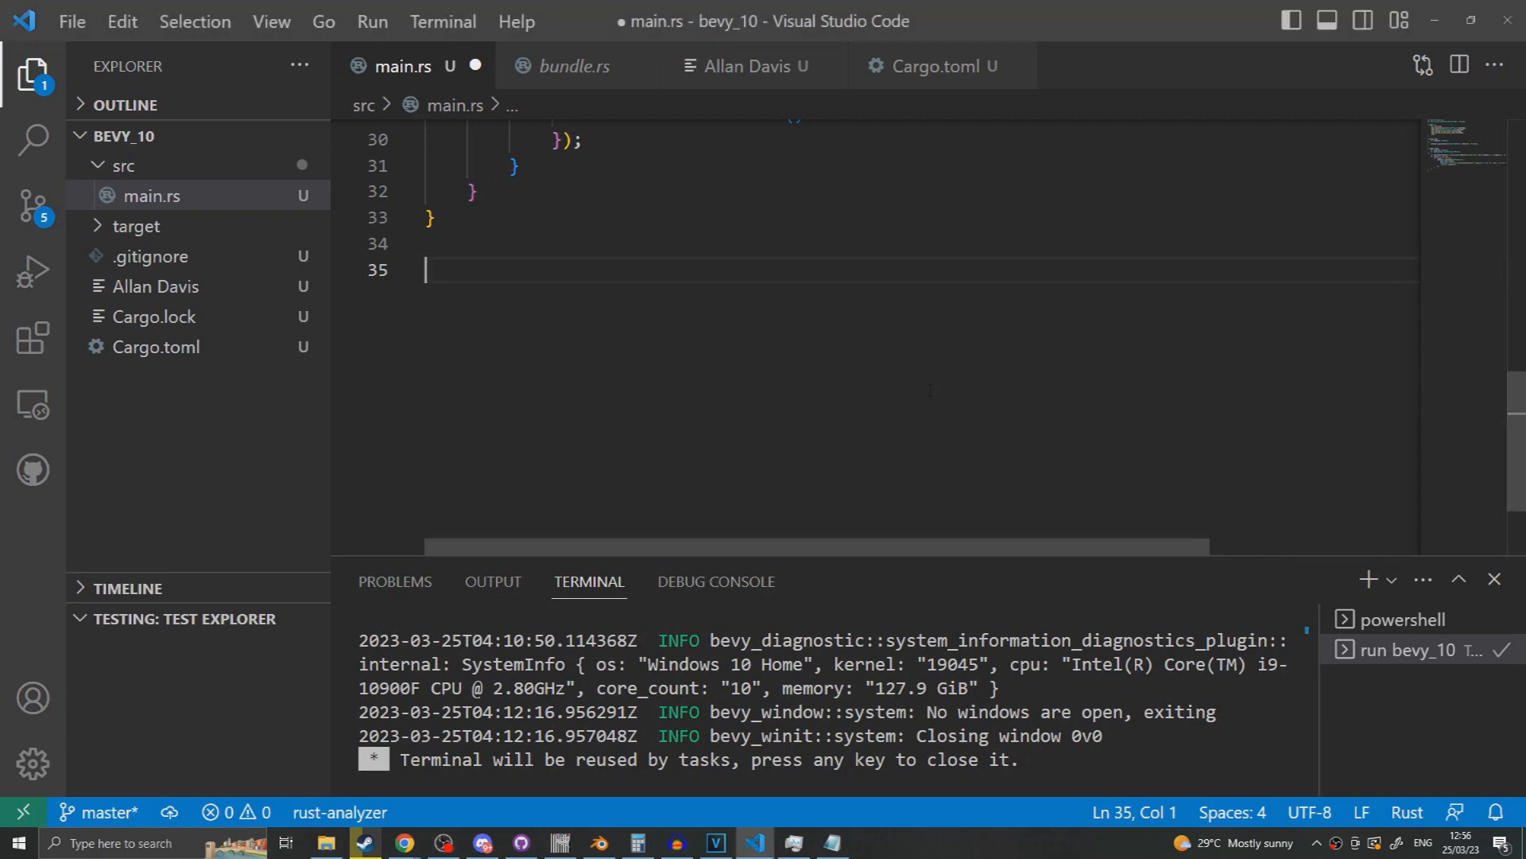
- In main.rs, add NoCameraPlayerPlugin to the app and type a #[derive(Resource)] attribute
{"action": "type", "text": "com"}
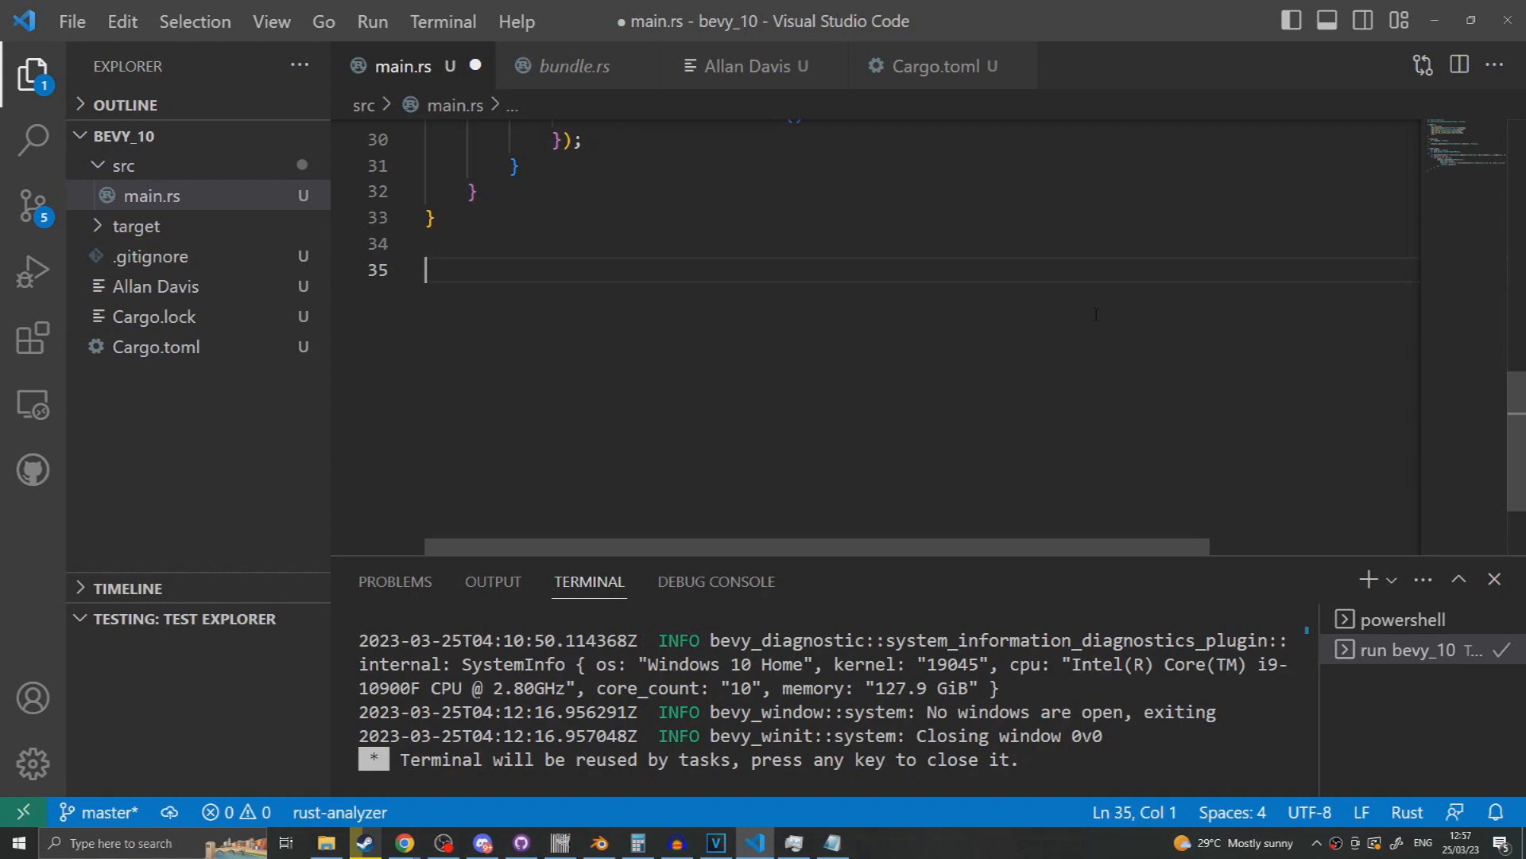
{"action": "type", "text": "#[derive(Resource)]"}
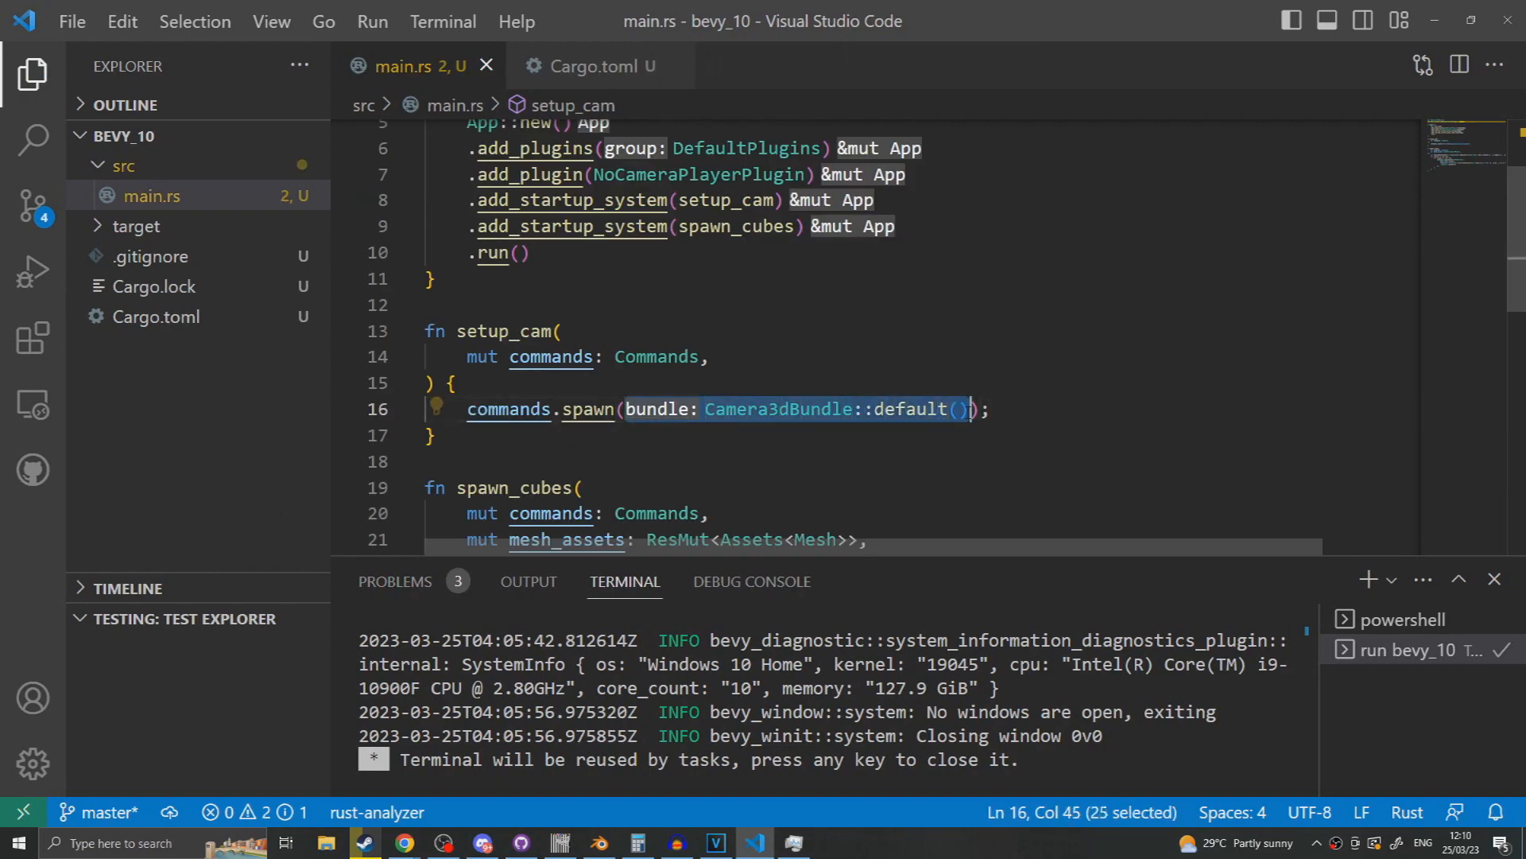
- Change setup_cam to spawn the tuple (Camera3dBundle::default(), FlyCam)
{"action": "type", "text": "("}
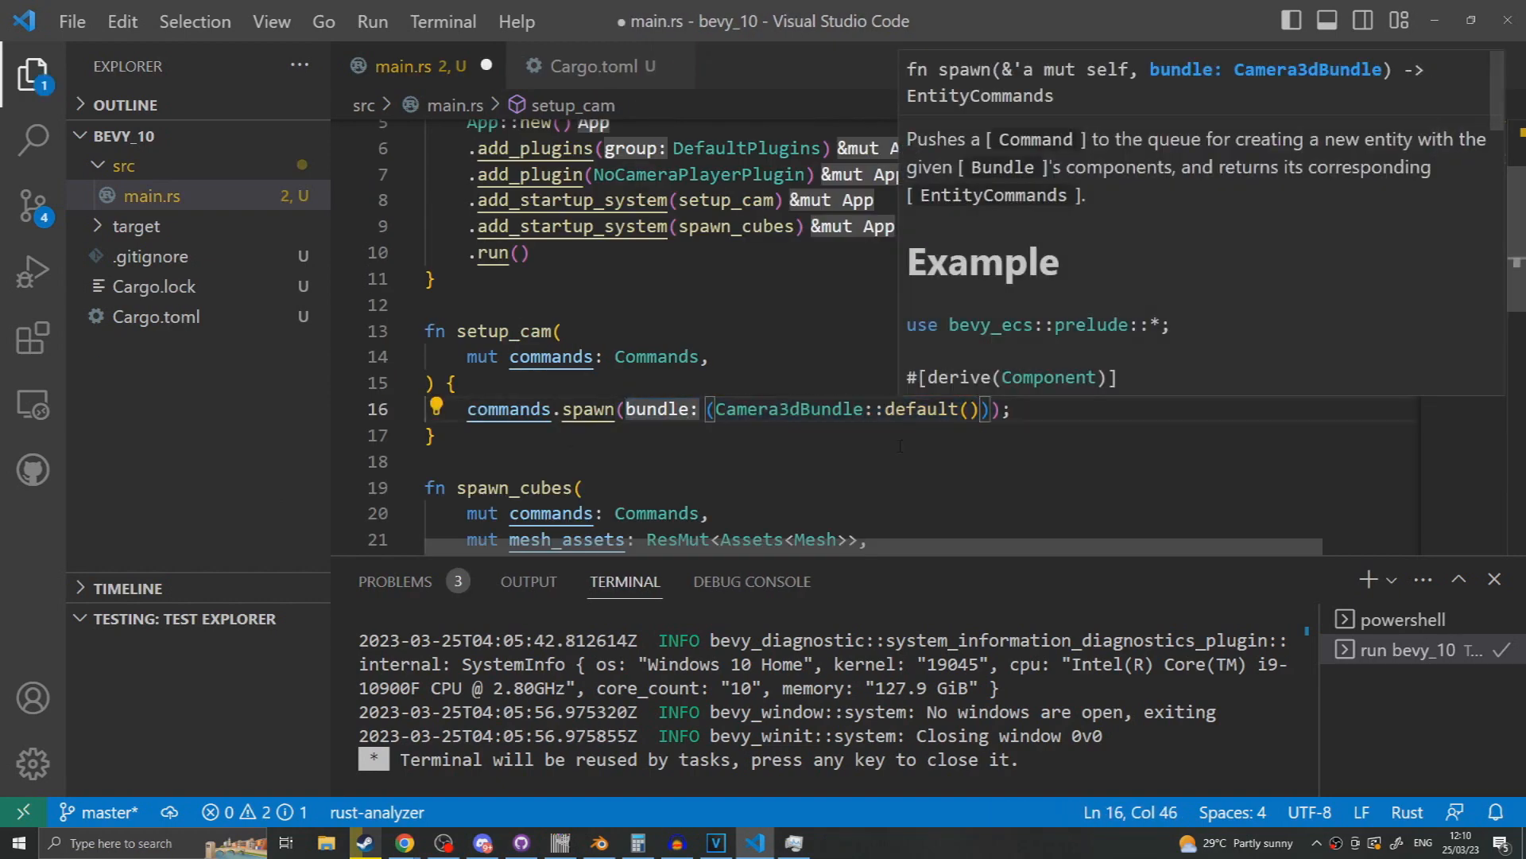
{"action": "type", "text": ", FlyCam"}
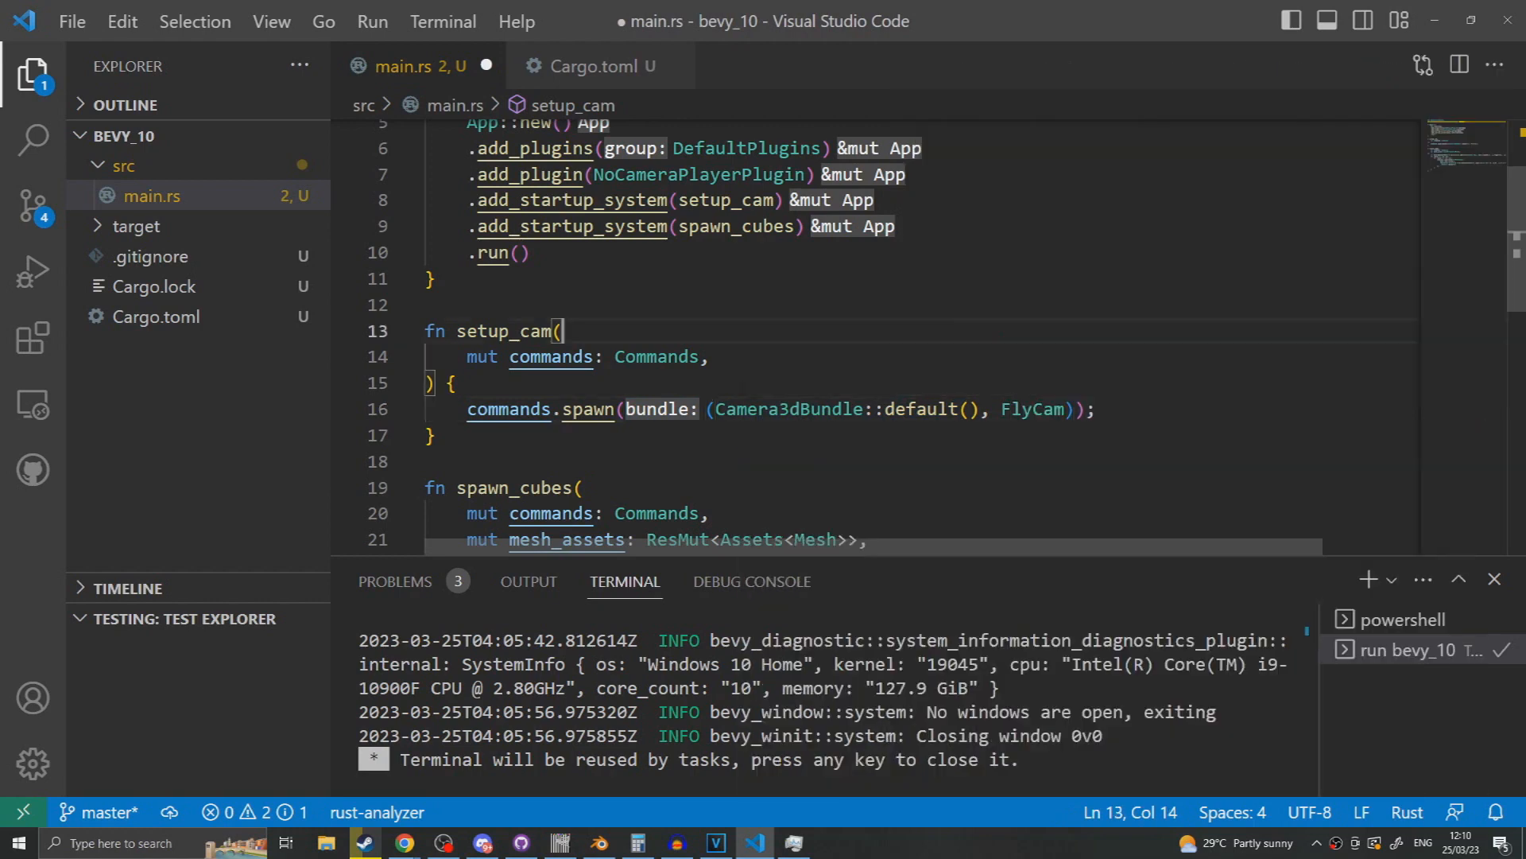
{"action": "left_click", "coordinate": [448, 461]}
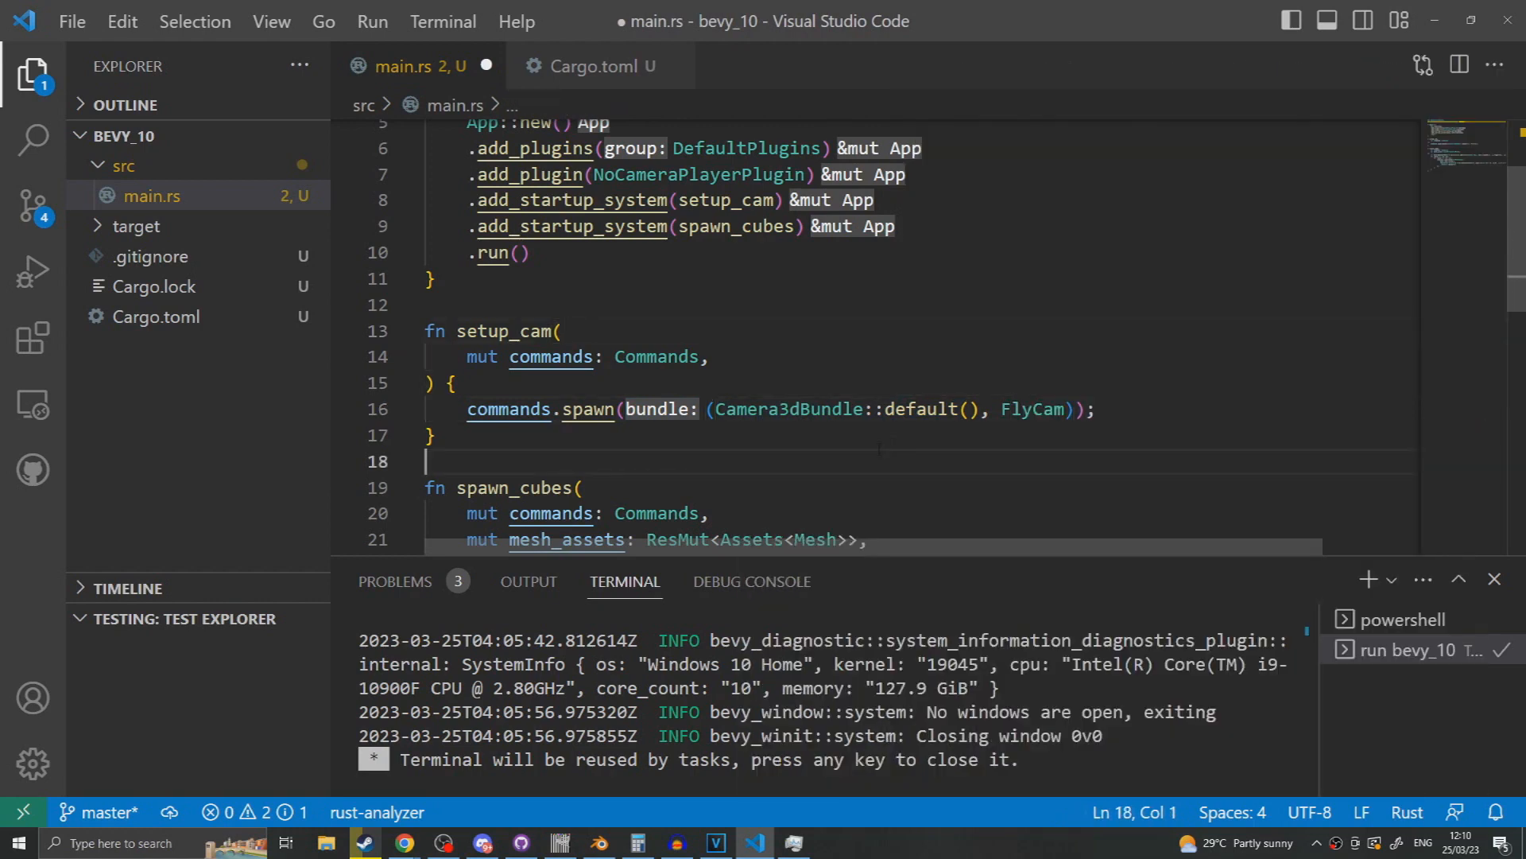